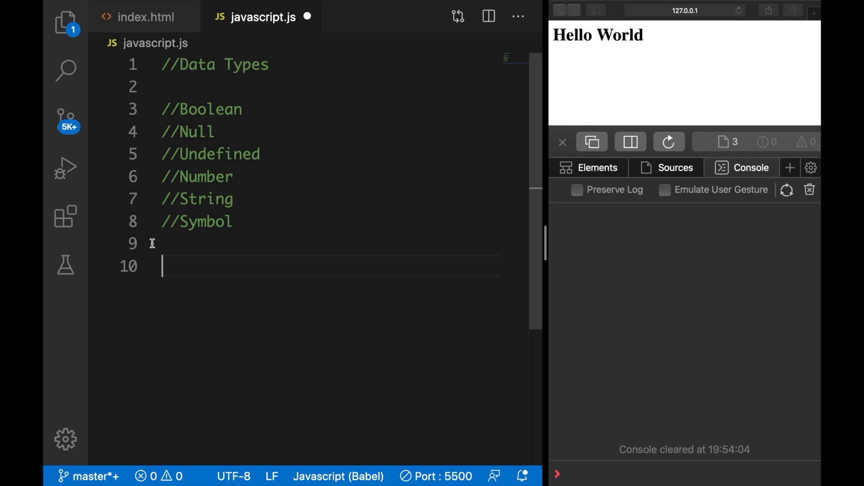
pyautogui.moveTo(300, 279)
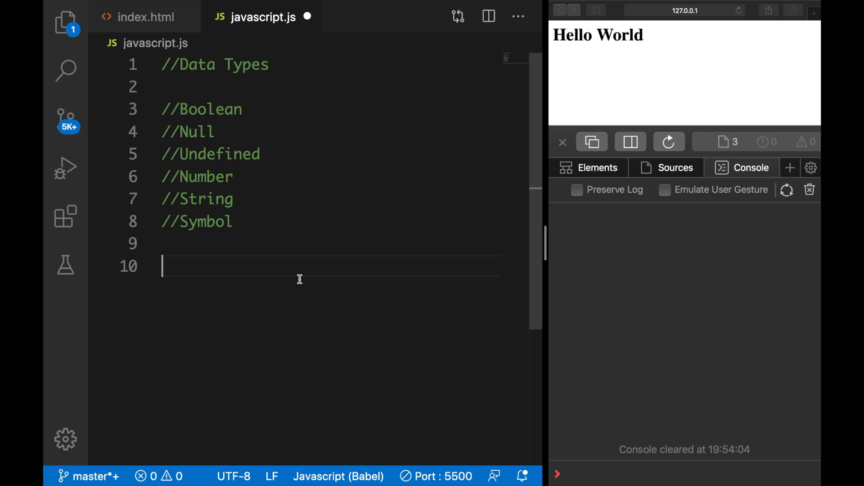
# Declare a variable name holding the string 'Dary'
pyautogui.write('l')
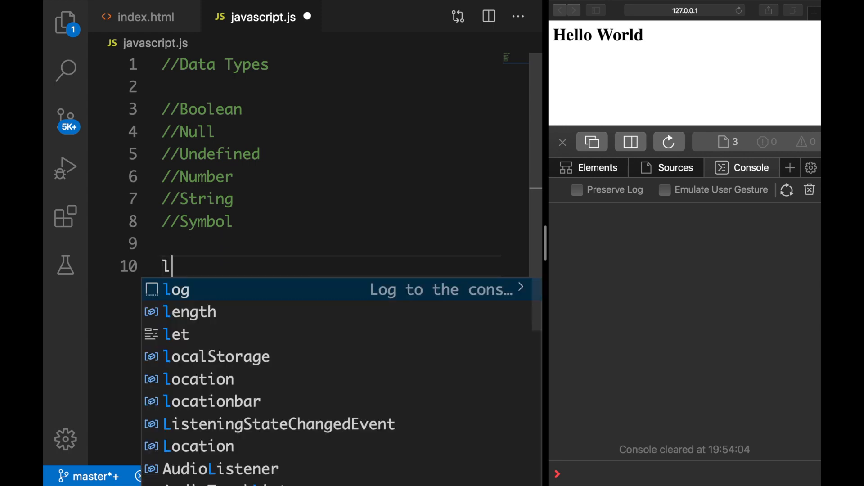
pyautogui.write('et String nam')
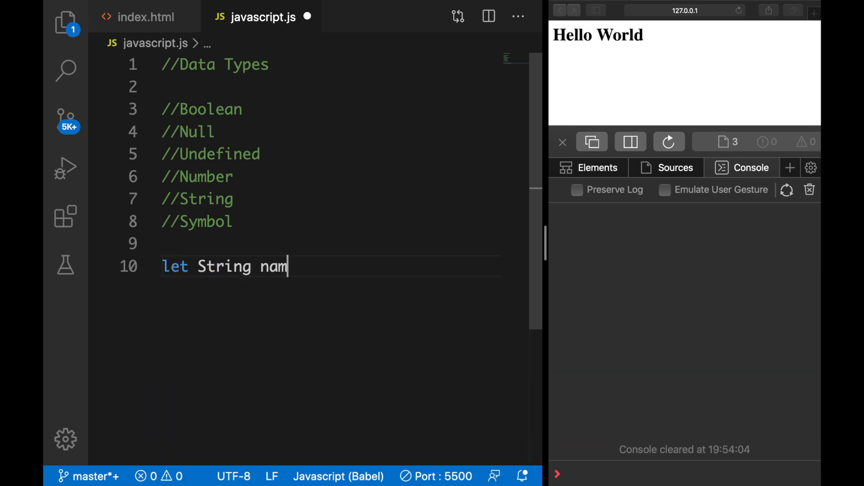
pyautogui.write("e = 'Dary';")
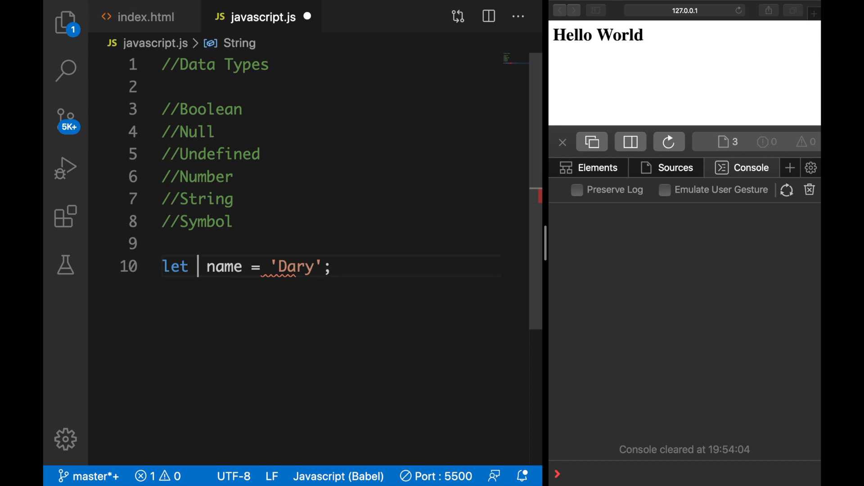
# Add console.log lines printing name and typeof name
pyautogui.press('Enter')
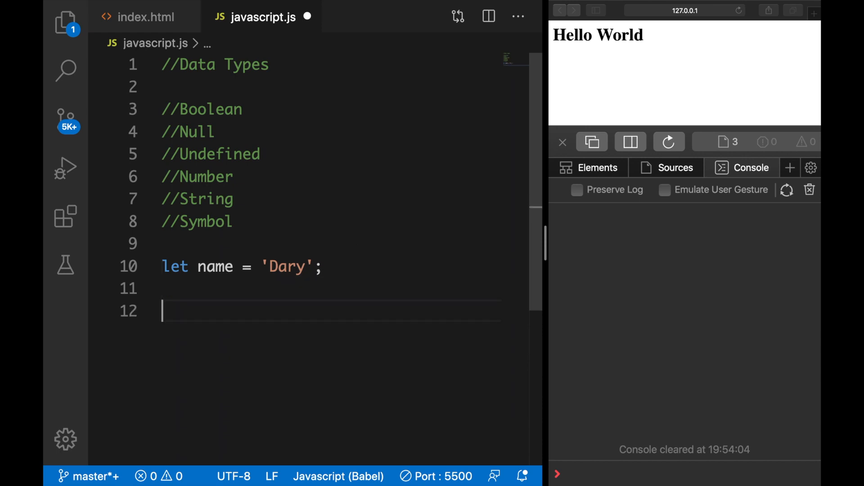
pyautogui.write('console.log()')
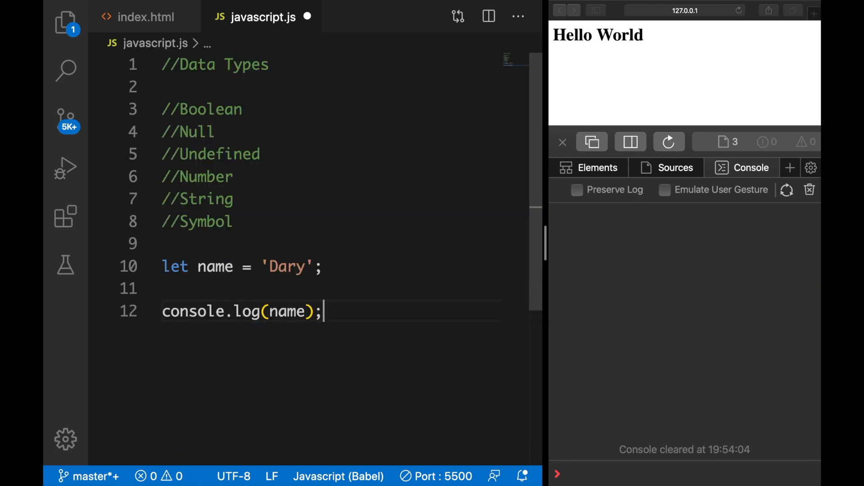
pyautogui.write('console.log')
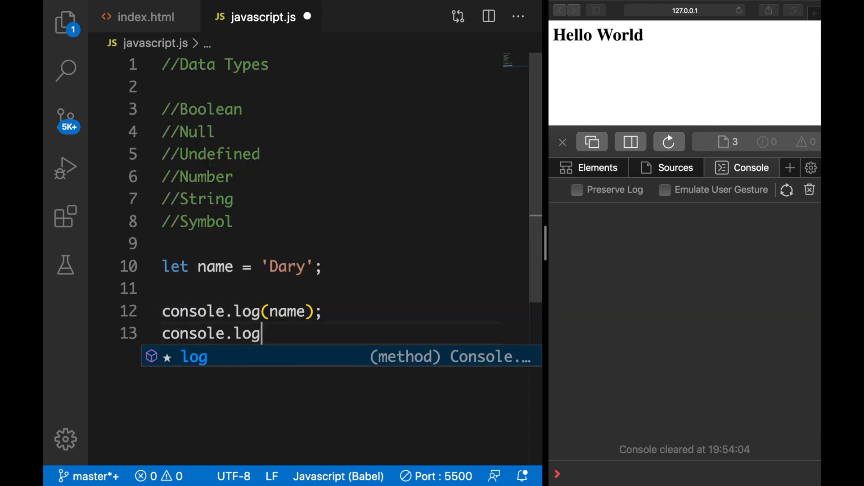
pyautogui.write('(typeof );')
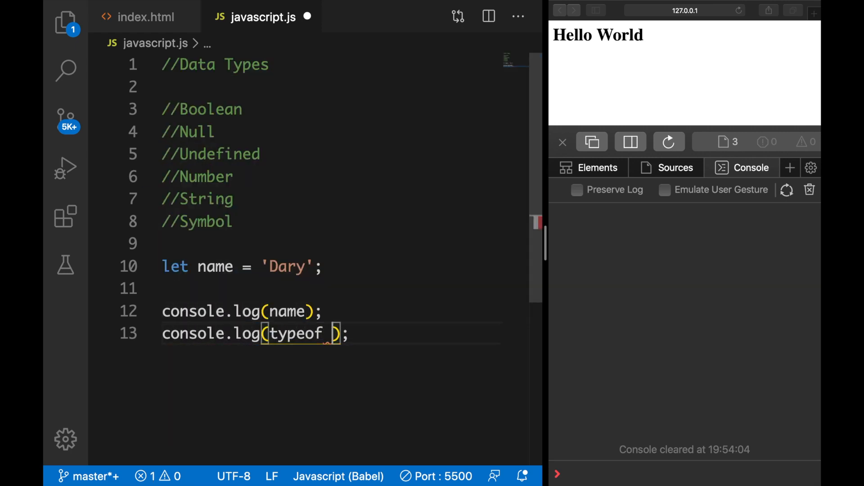
pyautogui.write('name')
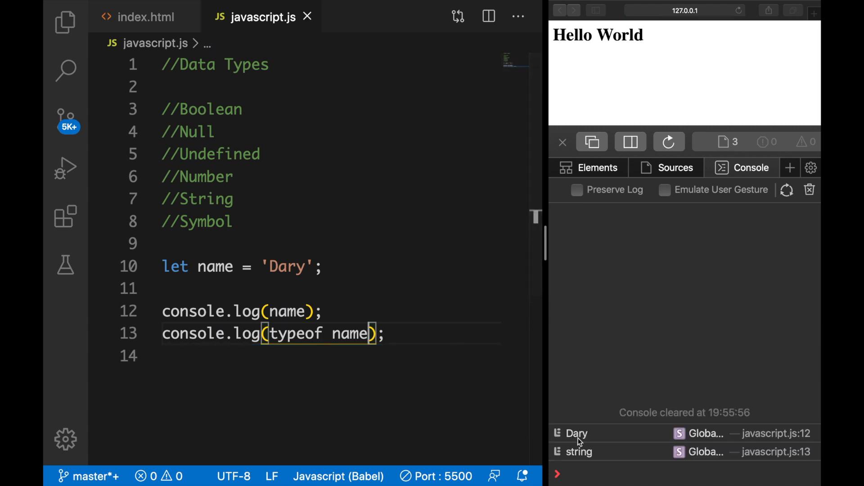
pyautogui.moveTo(579, 451)
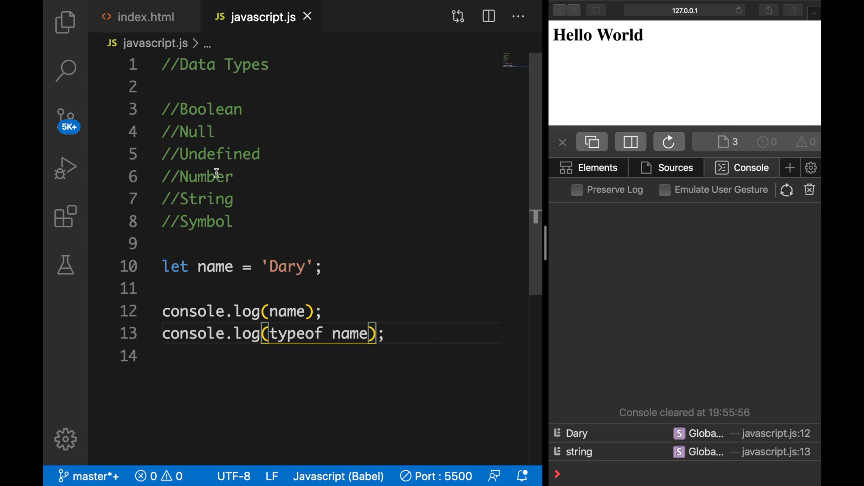
pyautogui.moveTo(246, 109)
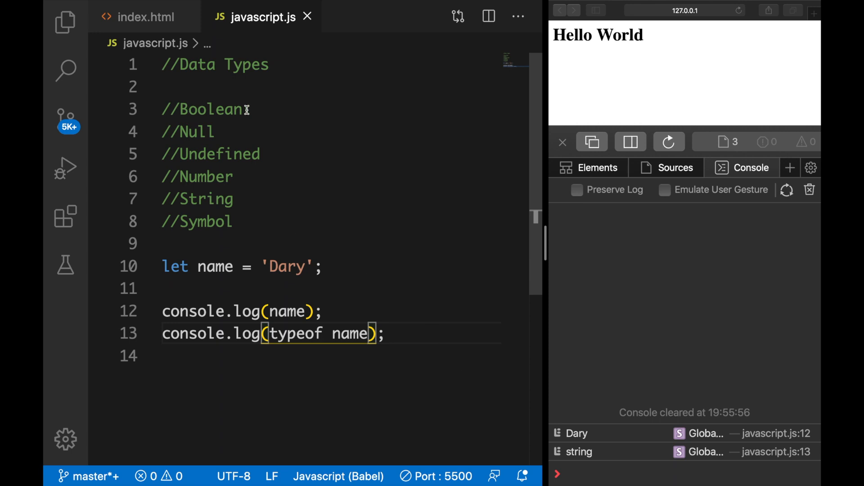
# Describe the types: True or False, No value, Defined variable no value, Array of characters, Unique value
pyautogui.write('-')
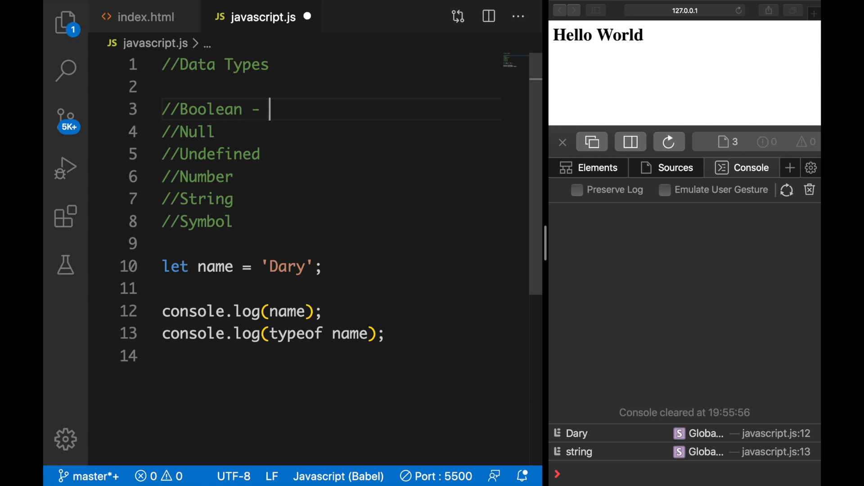
pyautogui.write('True or False')
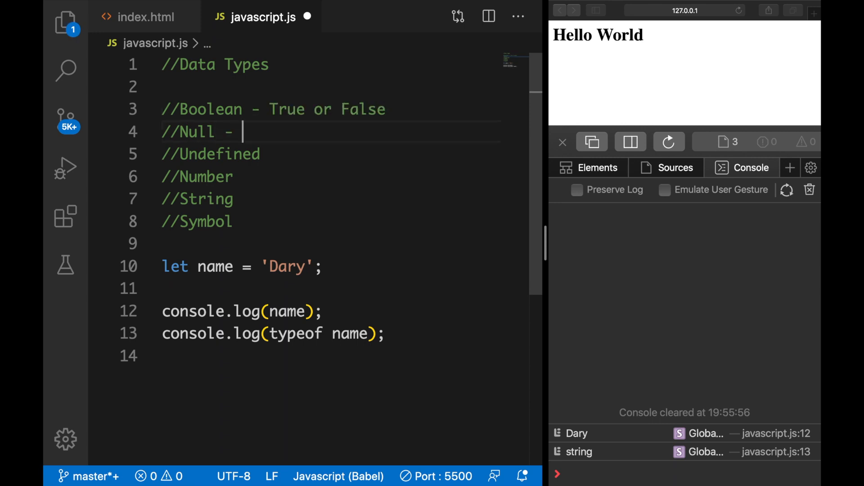
pyautogui.write('No value')
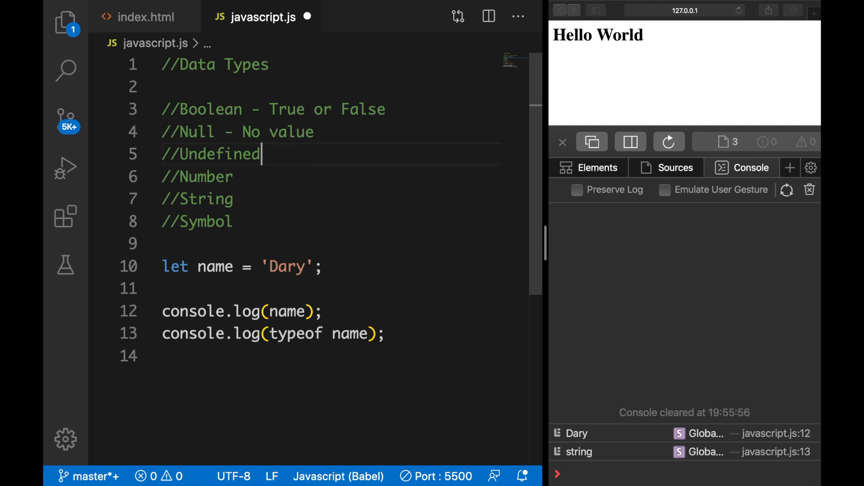
pyautogui.write('-')
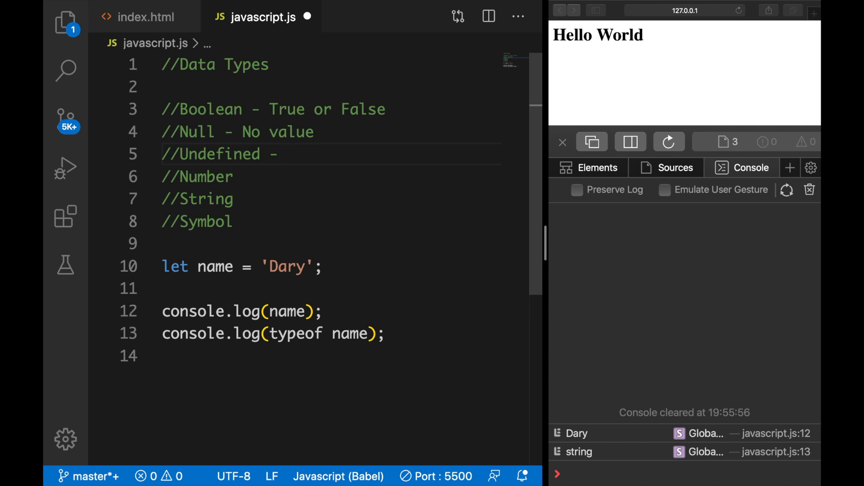
pyautogui.write('Defined var')
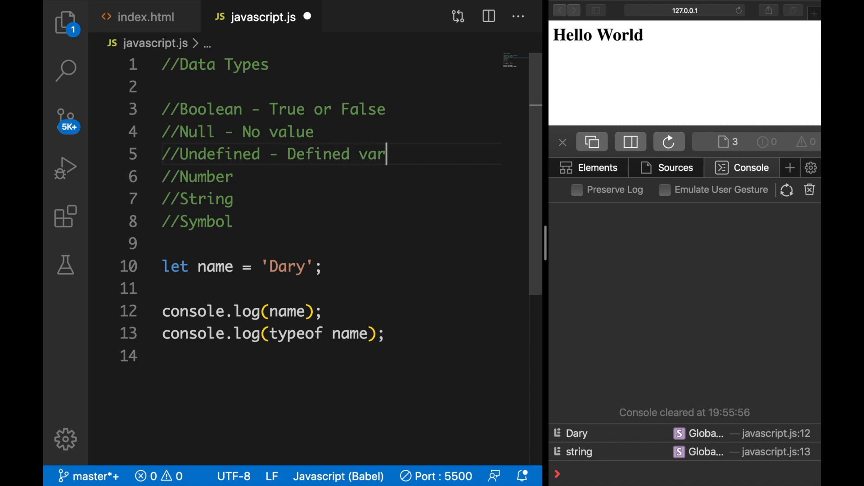
pyautogui.write('iable no')
pyautogui.click(332, 199)
pyautogui.write(' -')
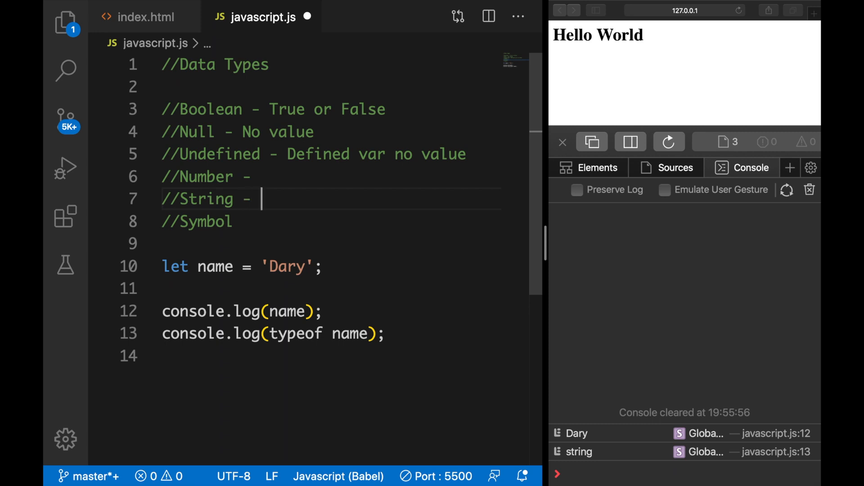
pyautogui.write('Array of char')
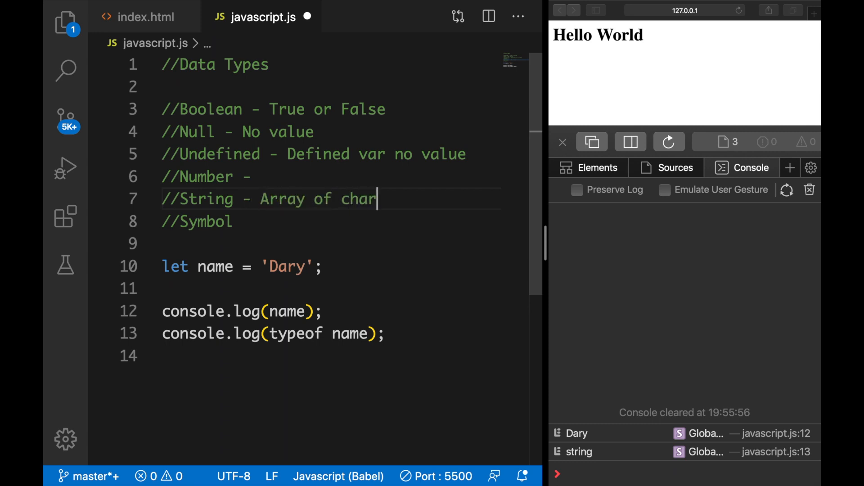
pyautogui.write('acters')
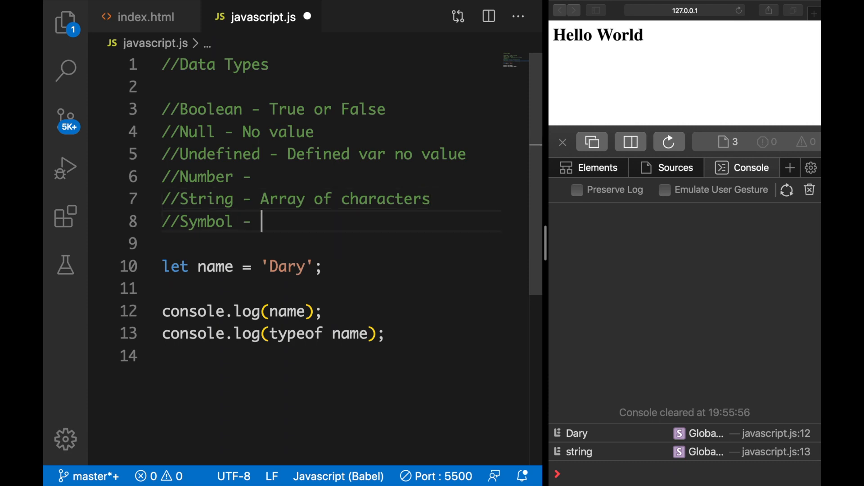
pyautogui.write('Unique value')
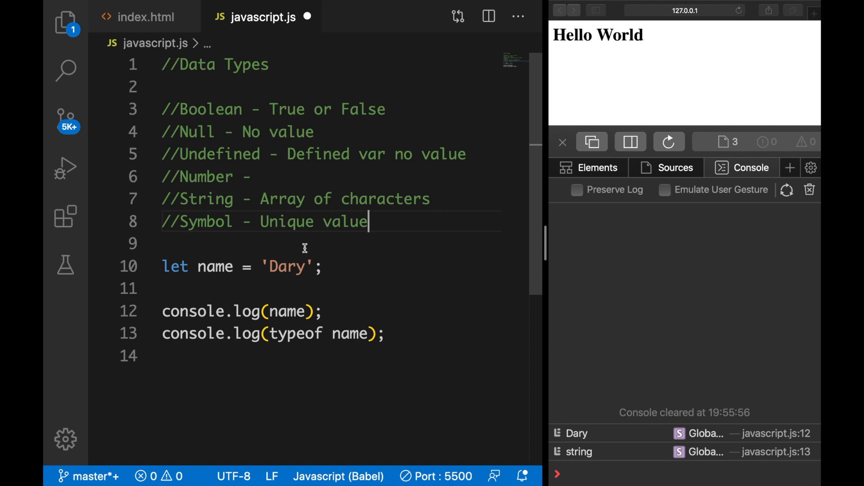
pyautogui.moveTo(332, 257)
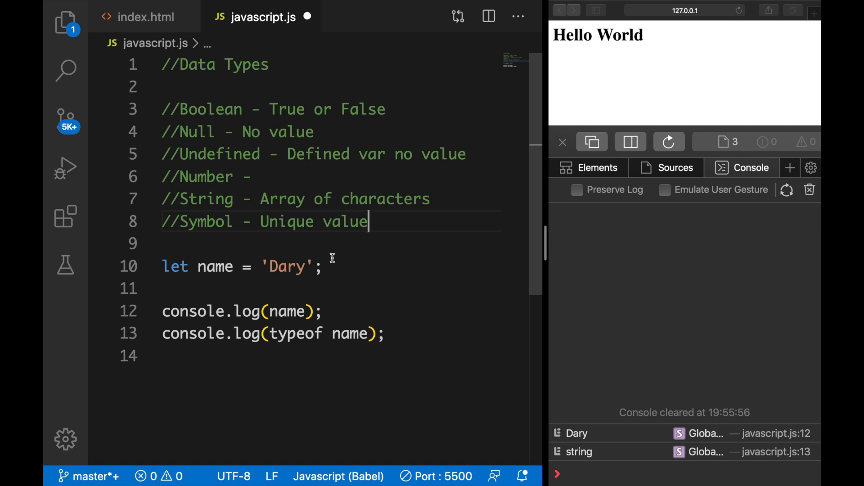
pyautogui.moveTo(226, 207)
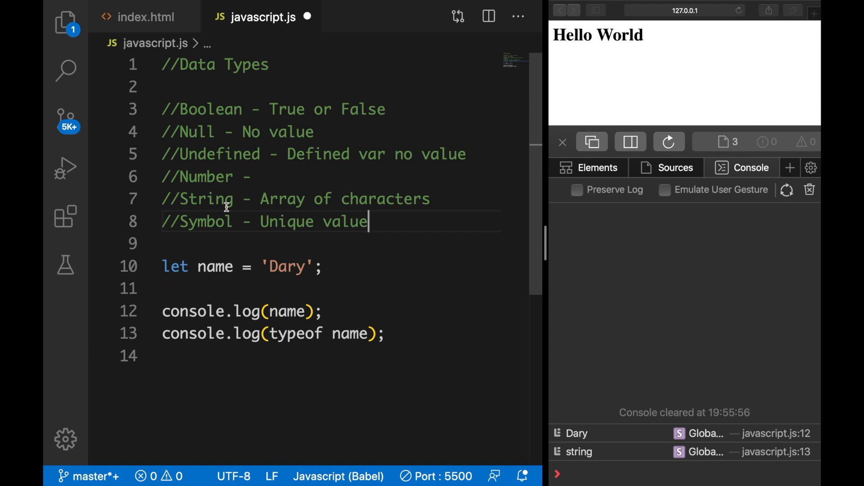
pyautogui.moveTo(230, 221)
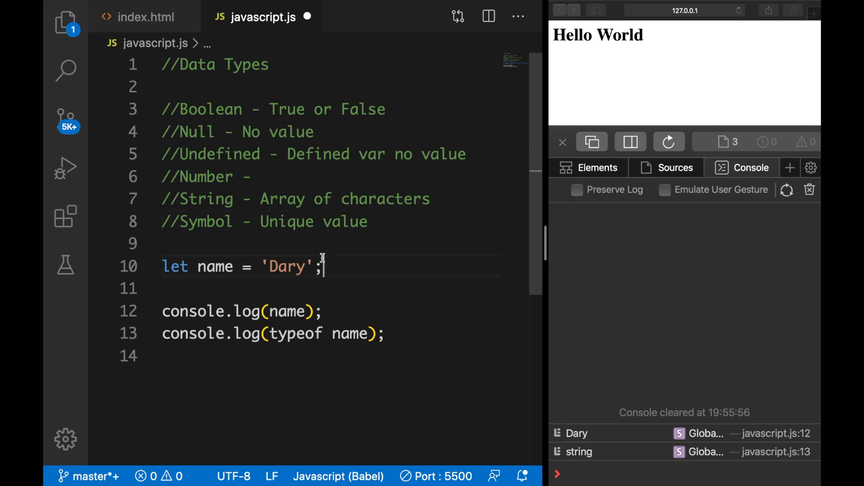
# Add a //String label and change the name value to 'Dary24323423'
pyautogui.write('//String')
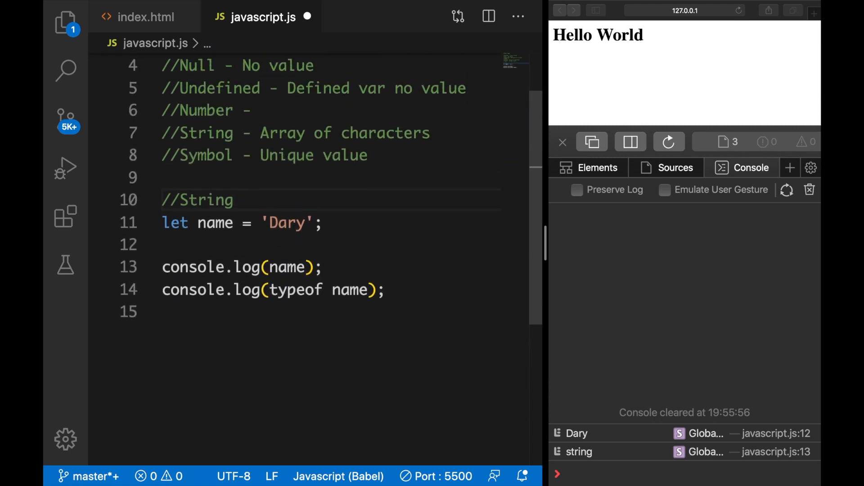
pyautogui.doubleClick(216, 223)
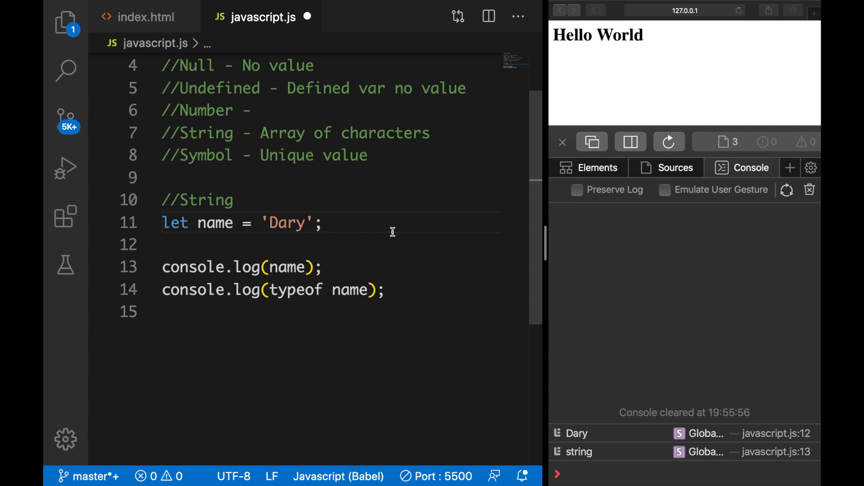
pyautogui.moveTo(325, 200)
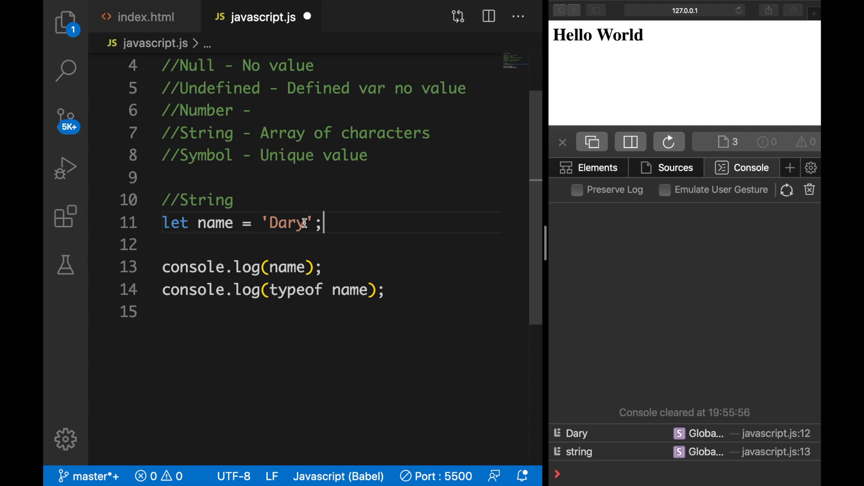
pyautogui.write('24323423')
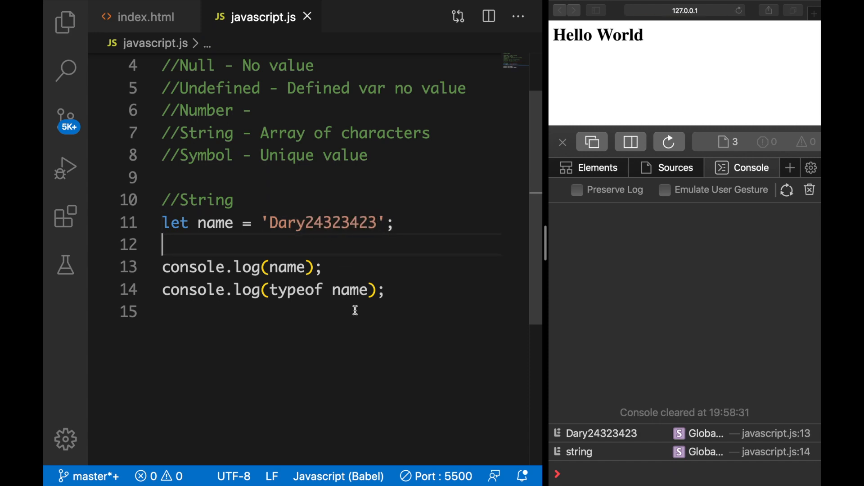
pyautogui.moveTo(637, 415)
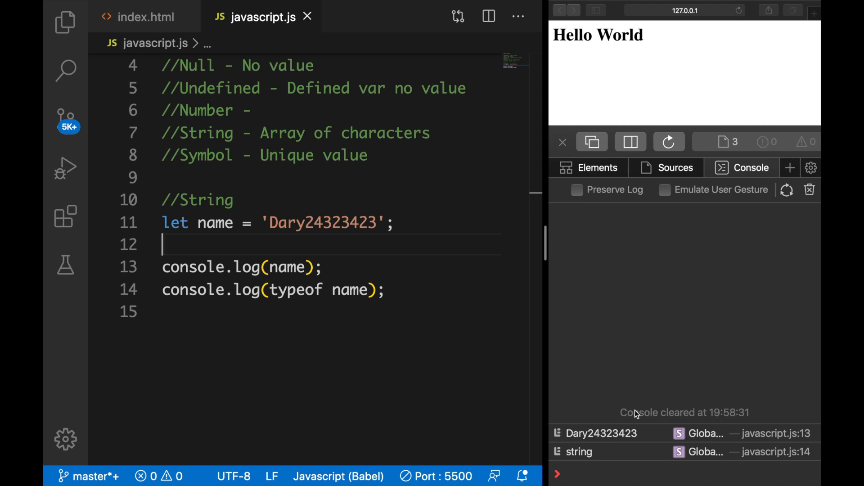
pyautogui.moveTo(604, 459)
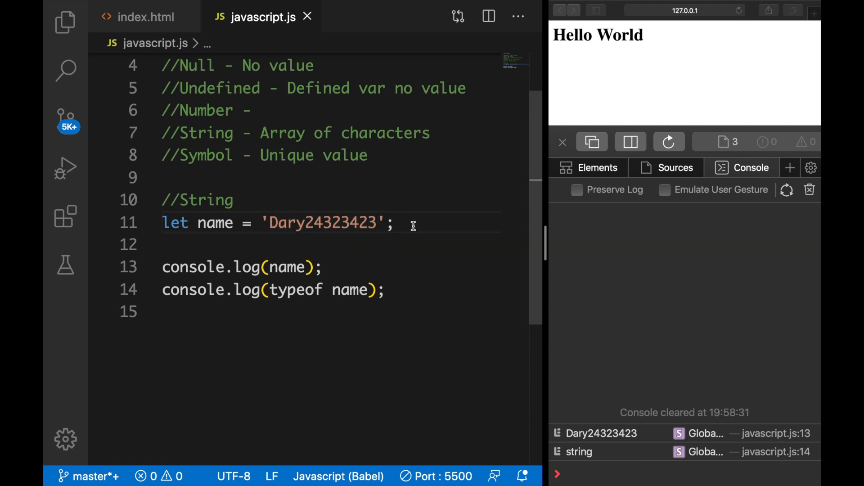
# Add a //Number section declaring let age = 24 and log age
pyautogui.write('//')
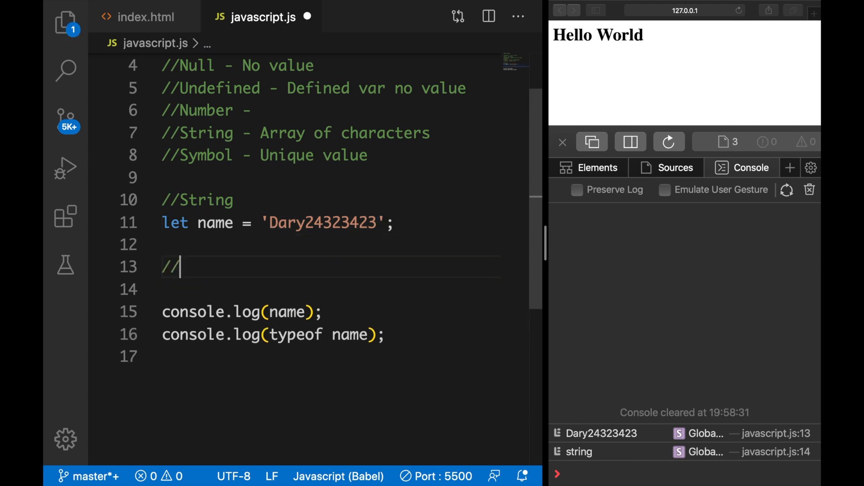
pyautogui.write('Number')
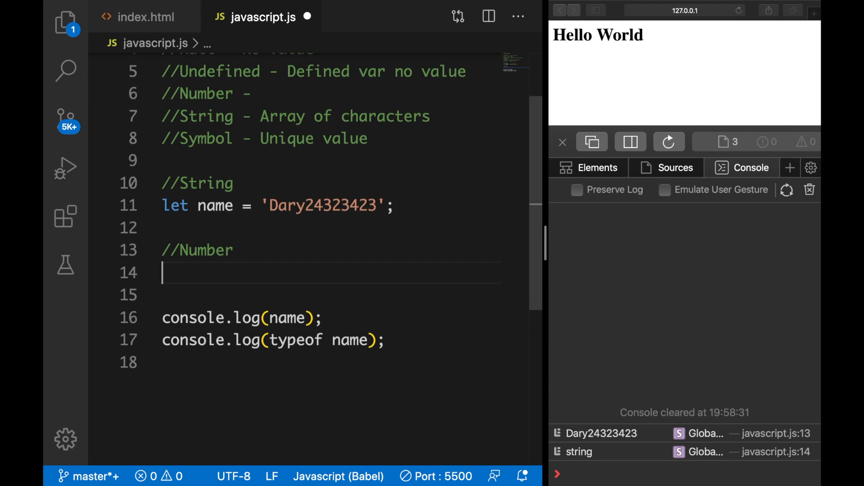
pyautogui.scroll(-3)
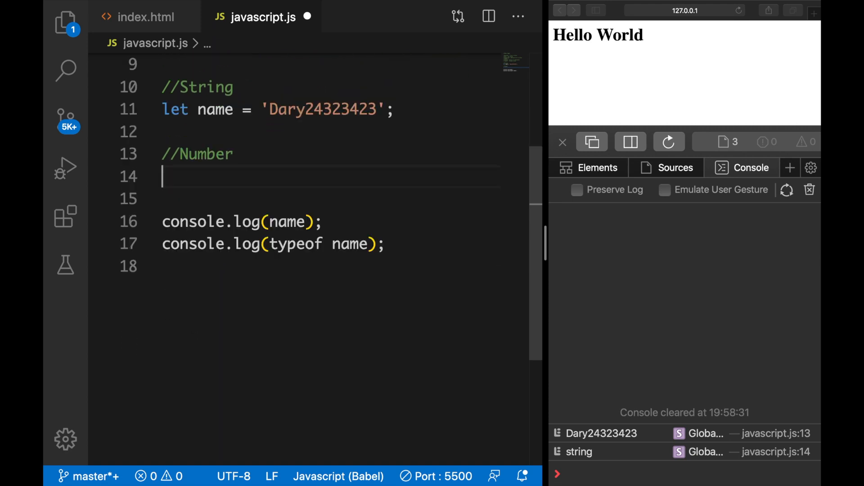
pyautogui.write('let a')
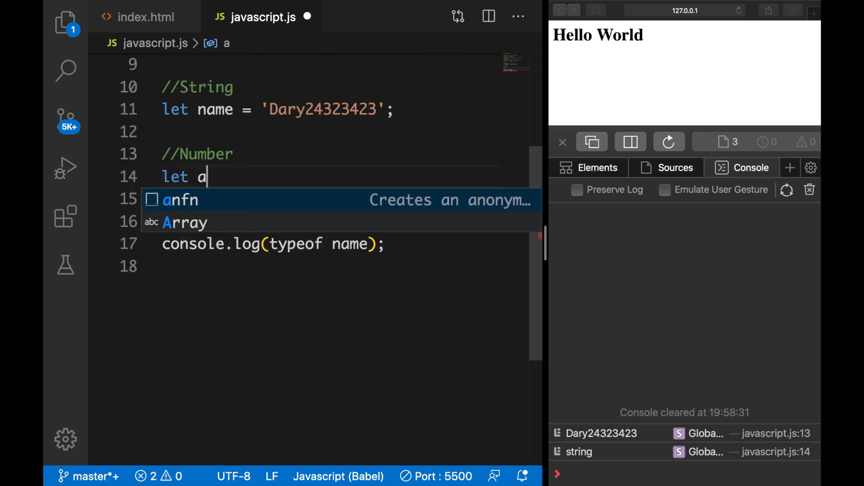
pyautogui.write('ge = 24')
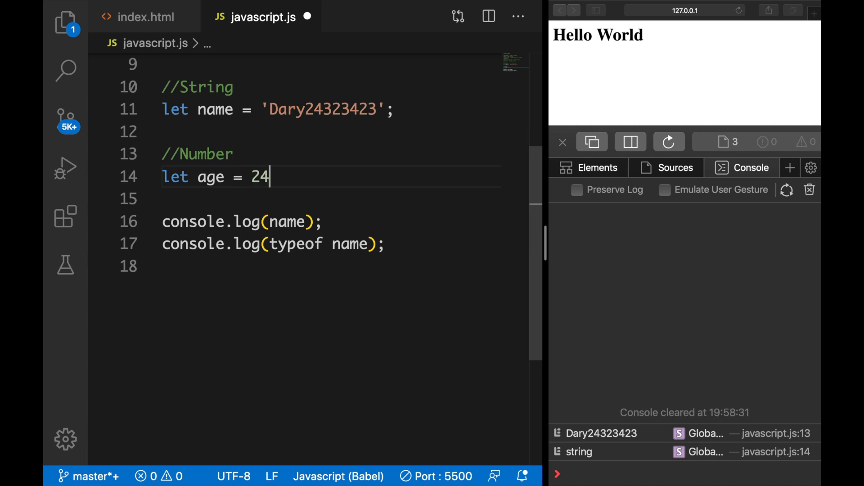
pyautogui.write(';')
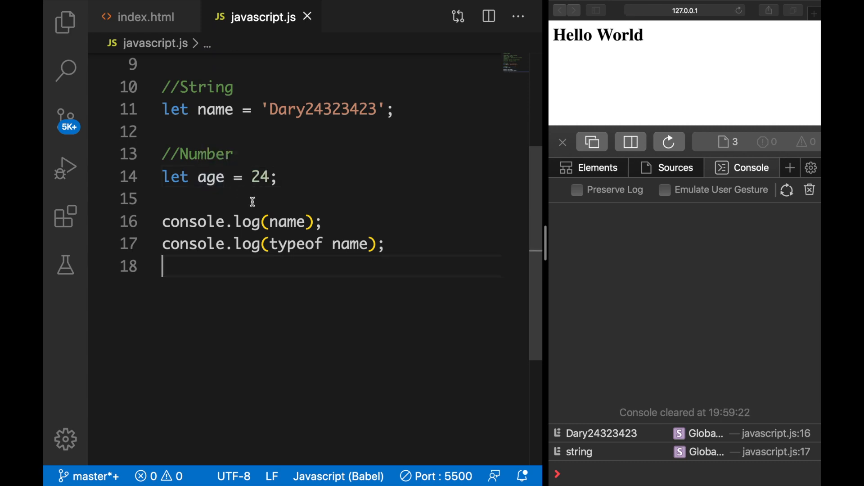
pyautogui.write('age')
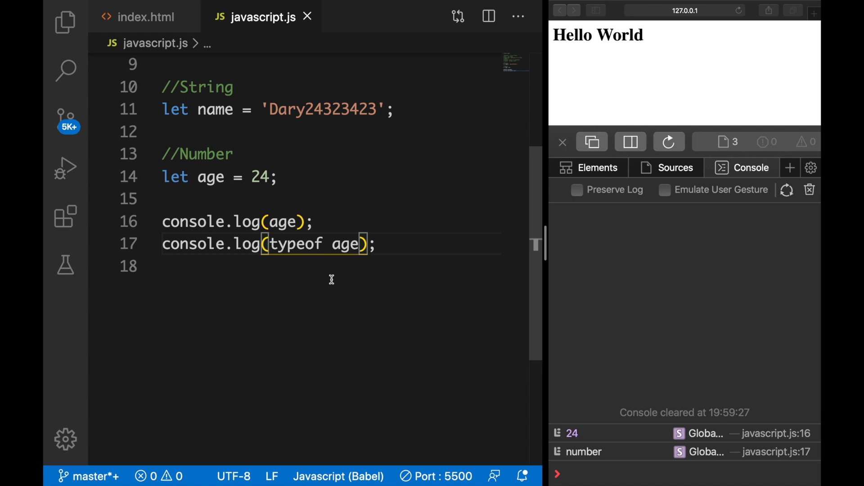
pyautogui.moveTo(584, 461)
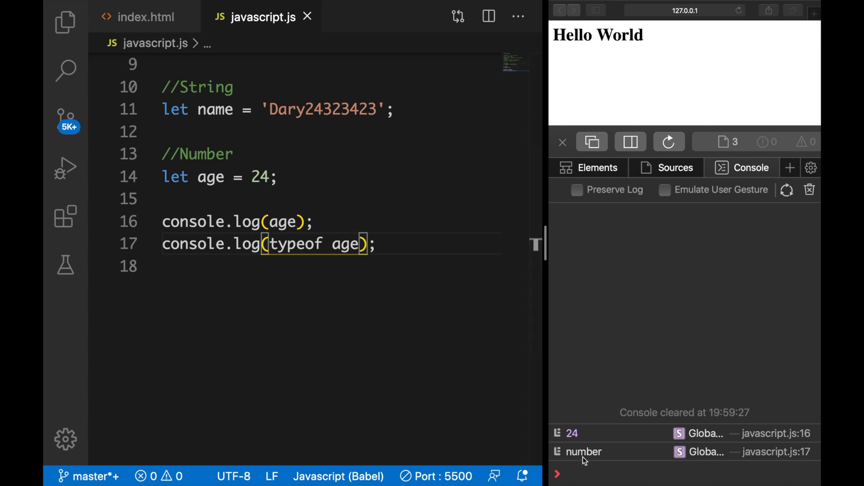
pyautogui.moveTo(594, 466)
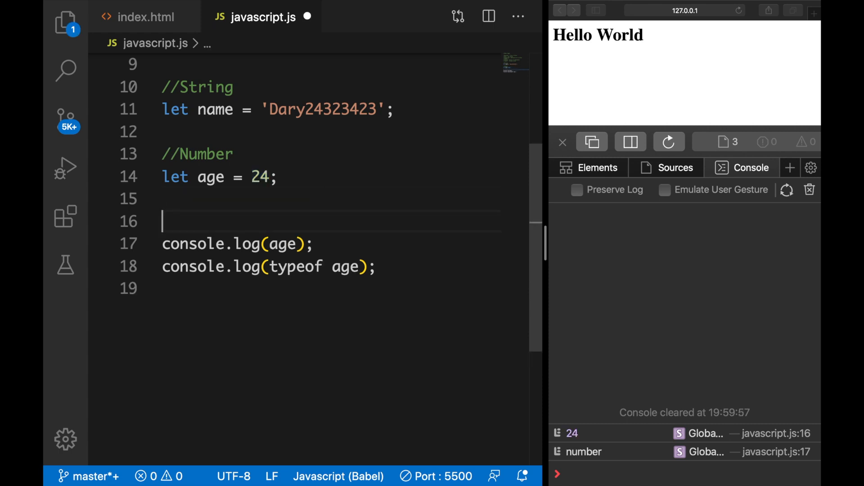
# Add a //Boolean section declaring let isTrue = true
pyautogui.write('//B')
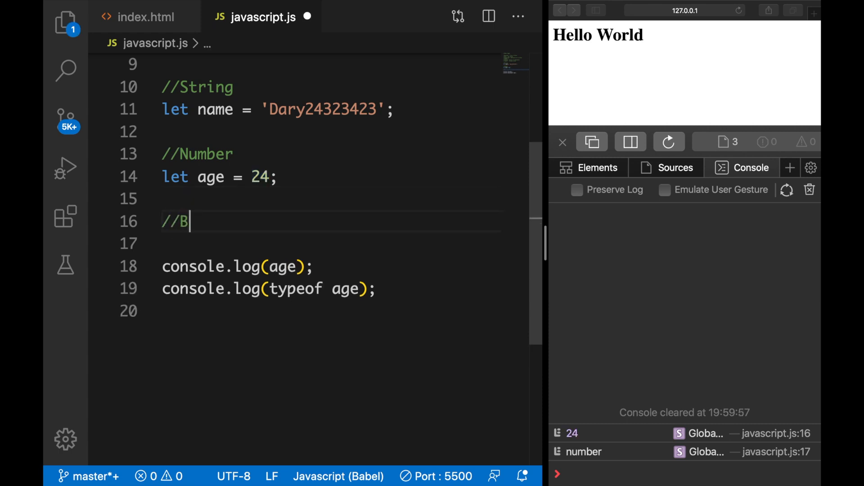
pyautogui.write('oolean')
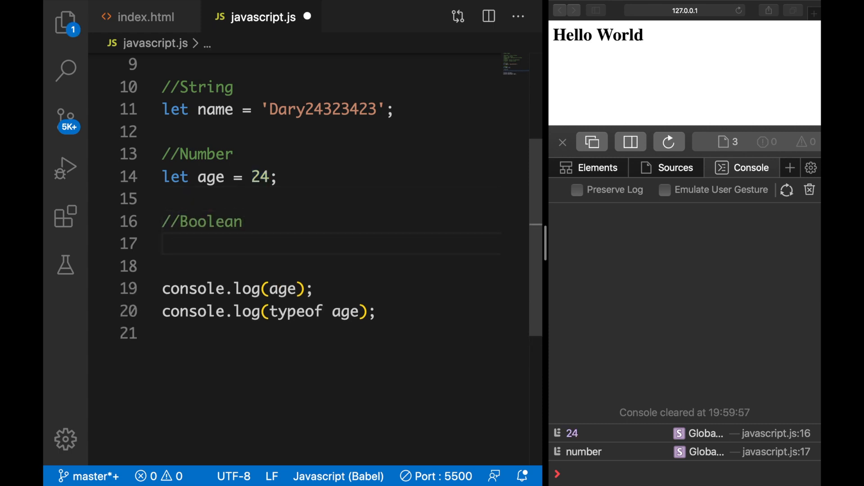
pyautogui.write('let')
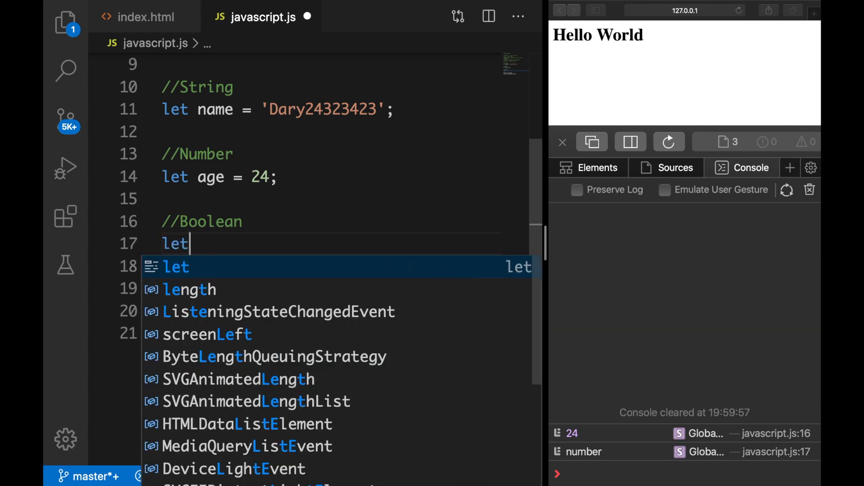
pyautogui.write('isTrue =')
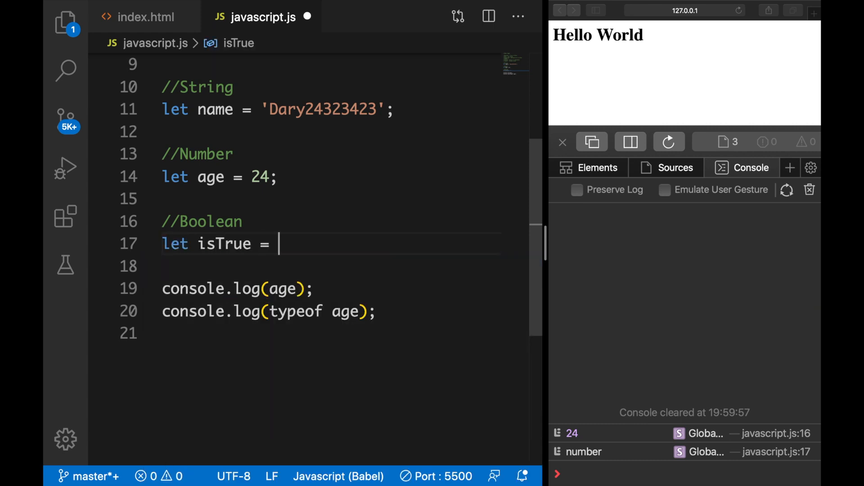
pyautogui.write('true;')
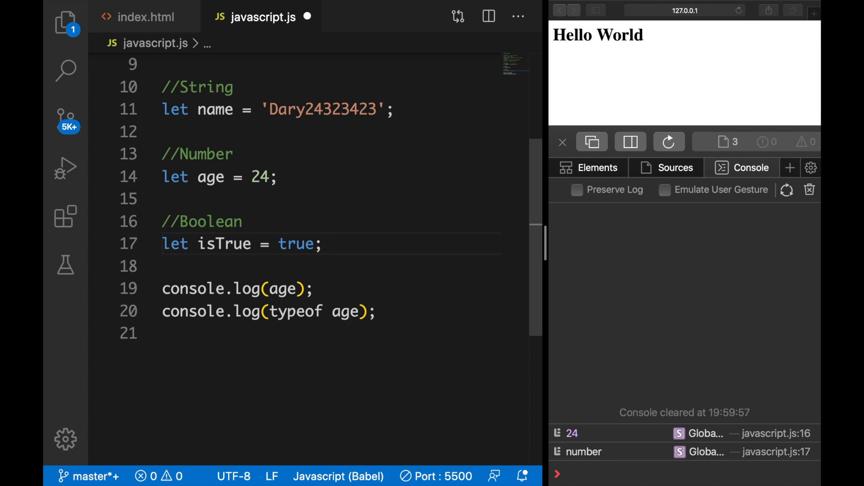
# Log isTrue and its type, then change its value to false
pyautogui.doubleClick(223, 243)
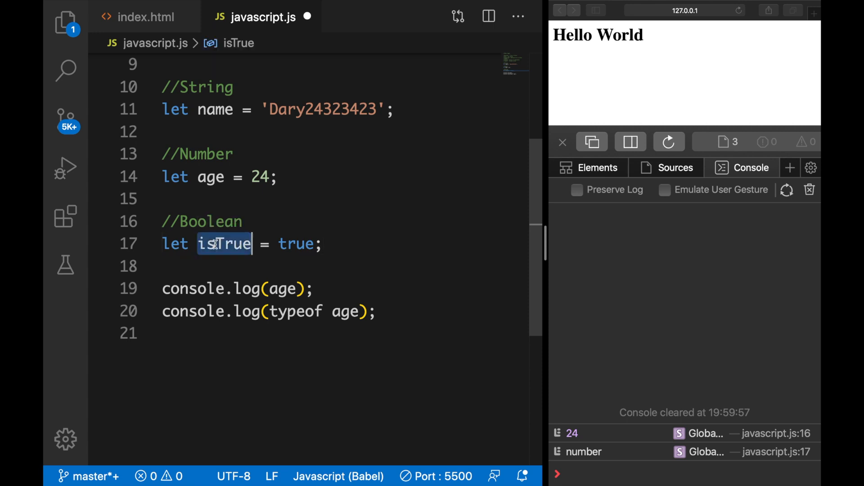
pyautogui.write('isTrue')
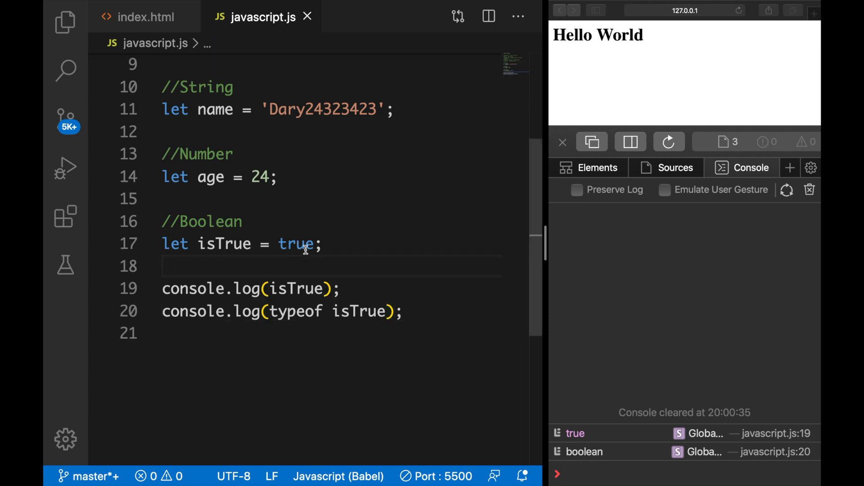
pyautogui.write('false')
pyautogui.write('//Nul')
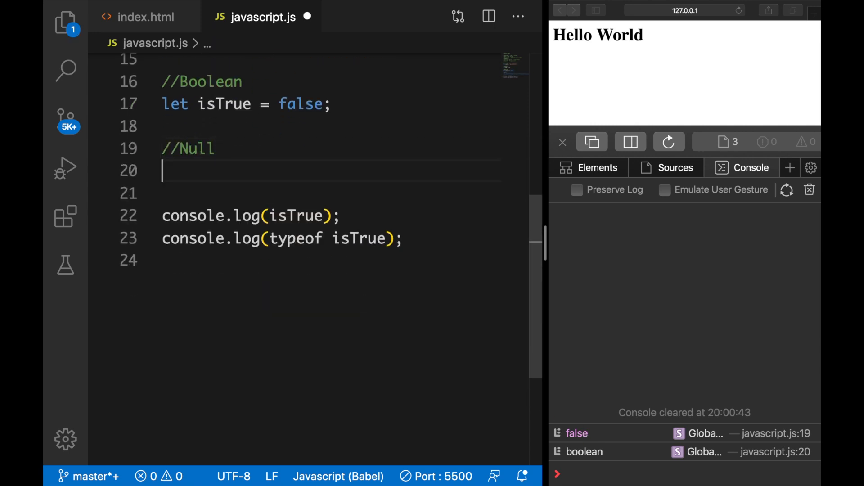
# Declare let phone = null and reuse phone in the console logs
pyautogui.write('let pho')
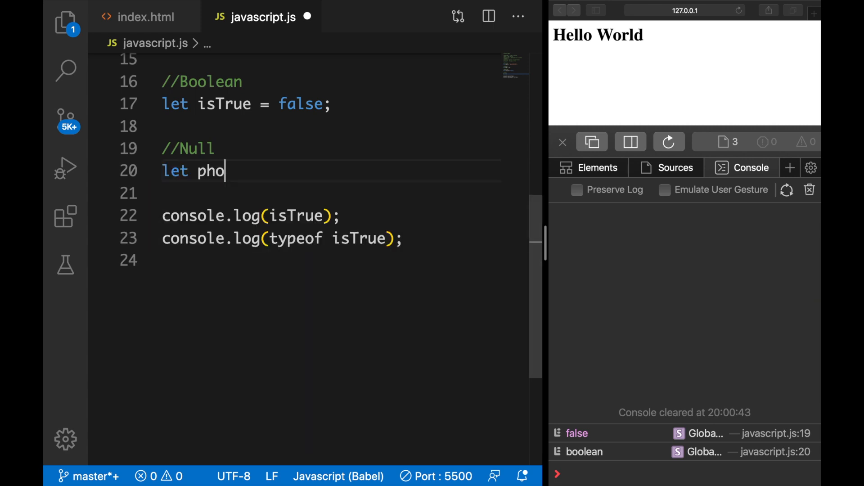
pyautogui.write('ne = null;')
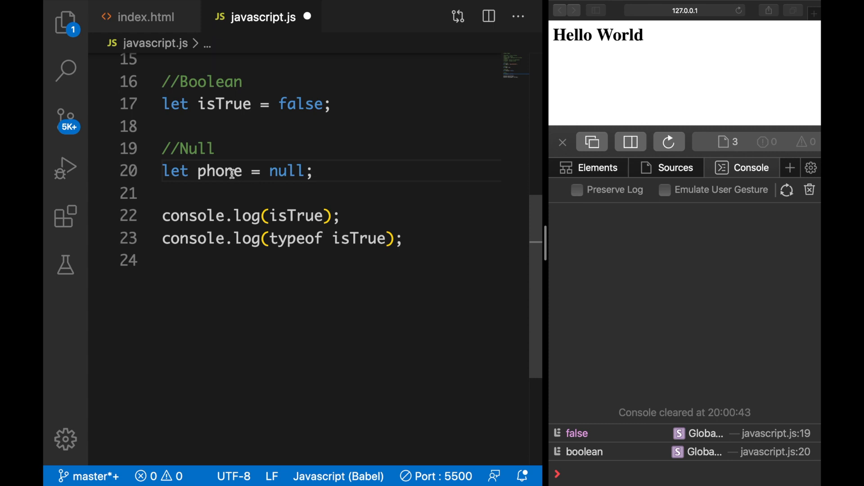
pyautogui.doubleClick(219, 171)
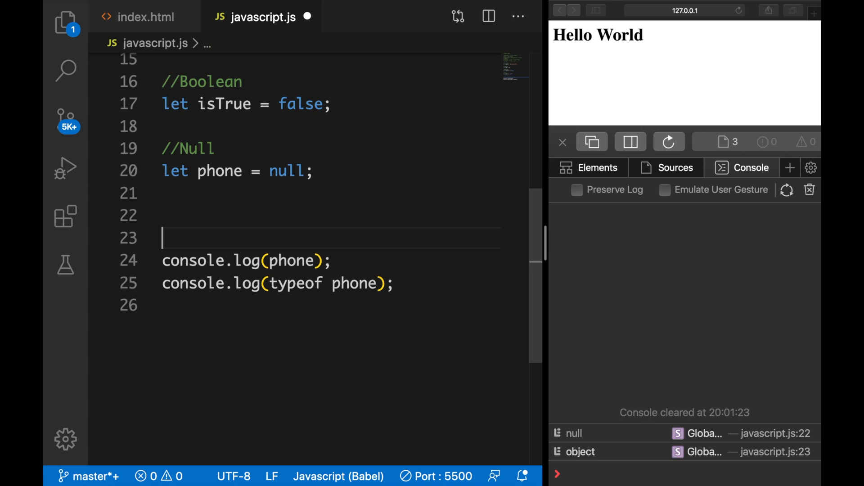
# Add an //Undefined section declaring let car; without a value
pyautogui.write('//')
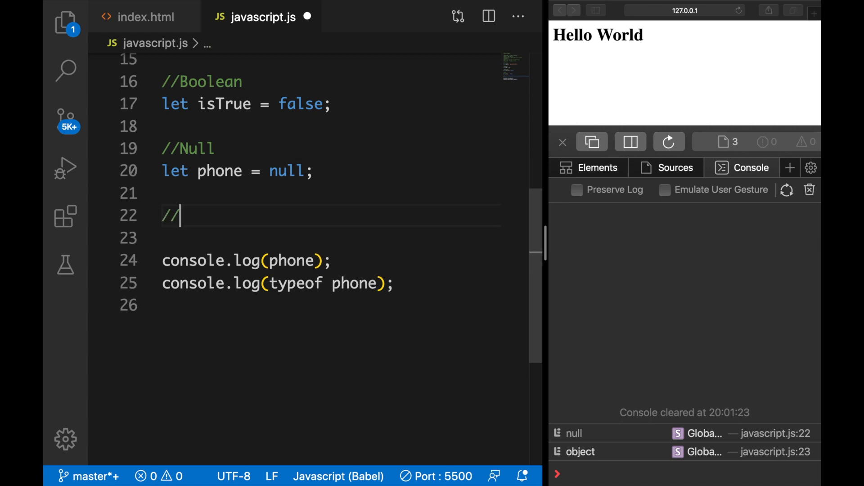
pyautogui.write('Undefined')
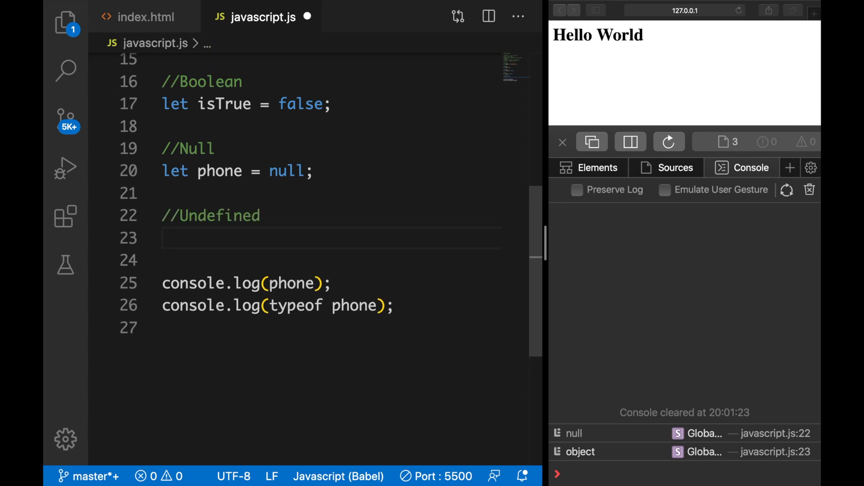
pyautogui.write('let')
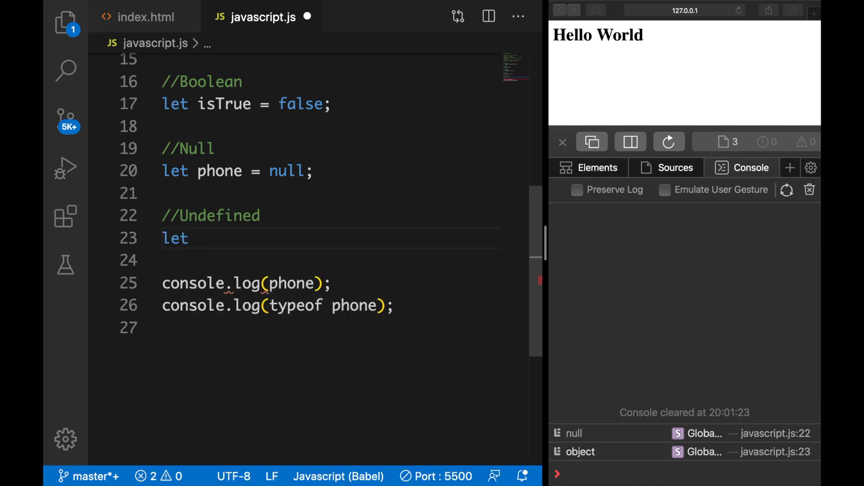
pyautogui.write('car;')
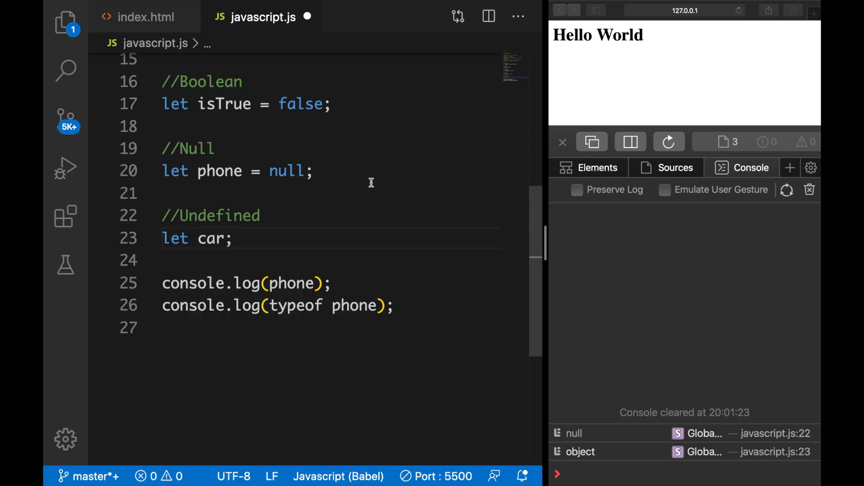
pyautogui.moveTo(313, 240)
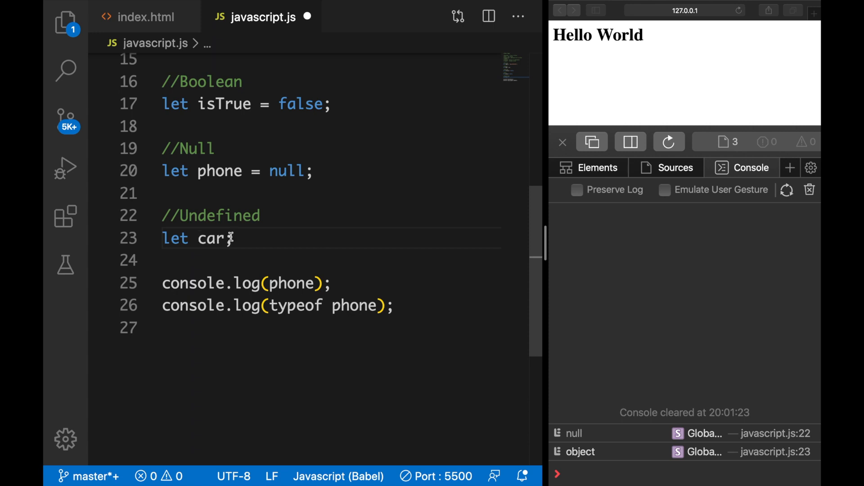
pyautogui.write(';')
pyautogui.click(331, 284)
pyautogui.write('car')
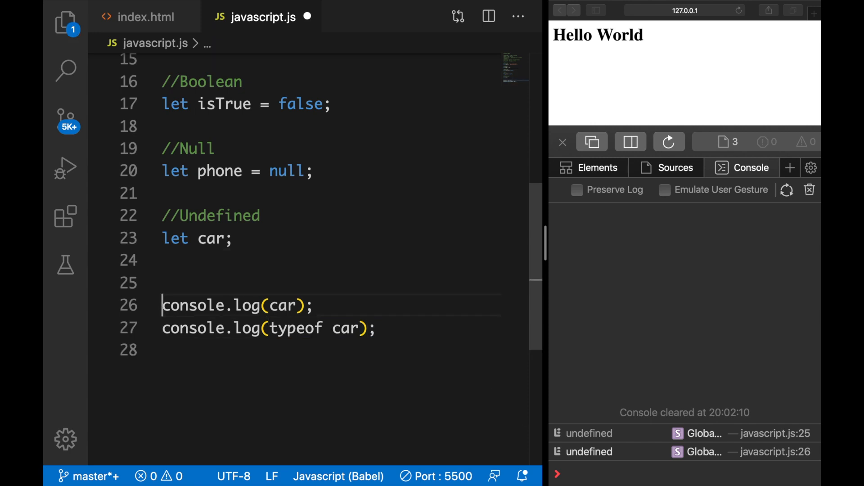
# Assign car = 'Mercedes' below the declaration
pyautogui.click(300, 260)
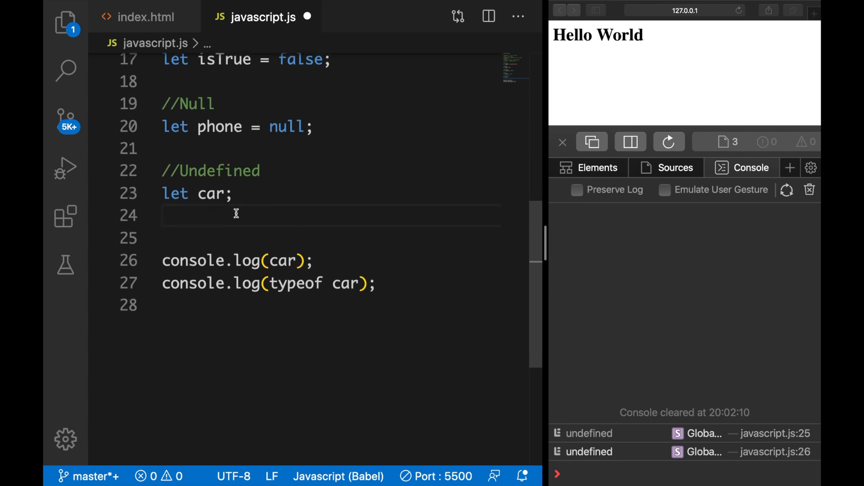
pyautogui.write("car = 'Mer'")
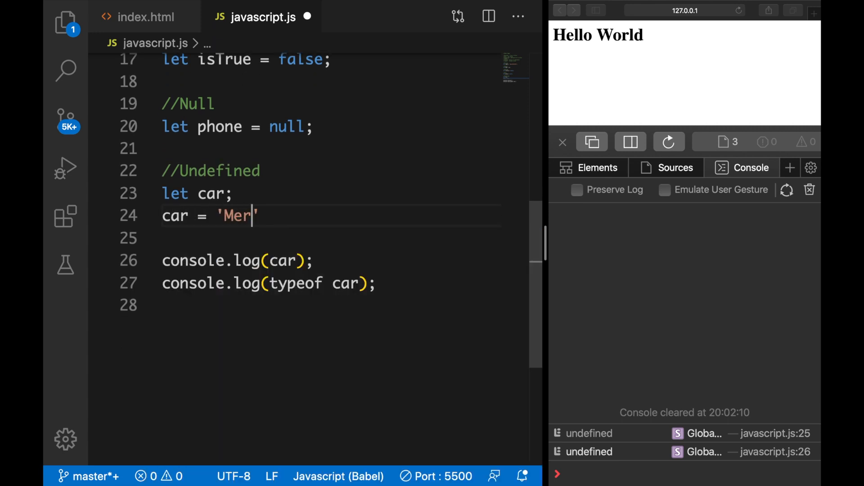
pyautogui.write("cedes';")
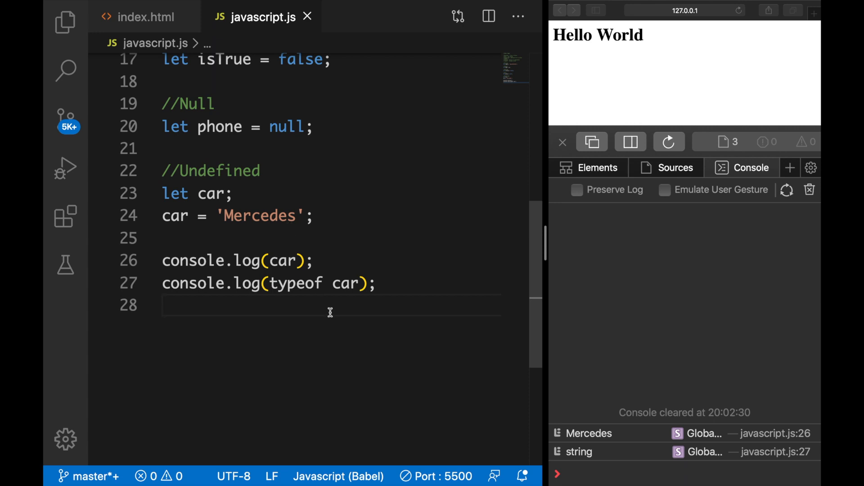
# Add a //Symbol section with let symbol = Symbol(); and log symbol instead of car
pyautogui.press('Enter')
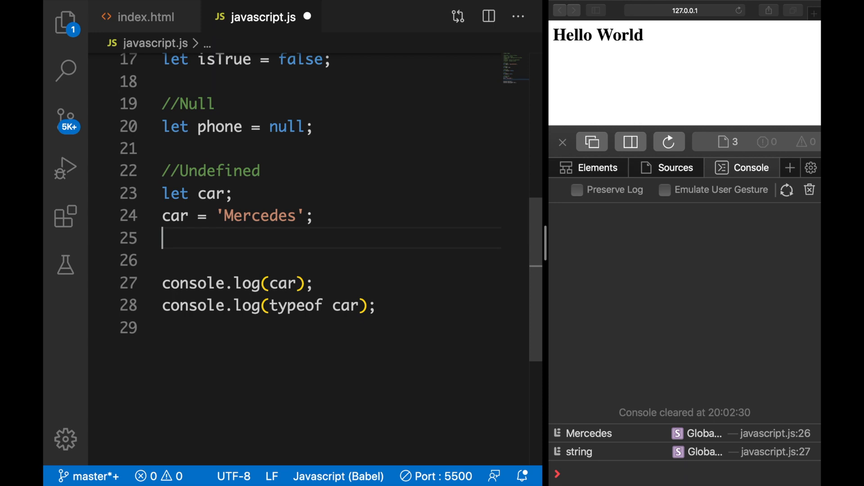
pyautogui.write('//Symbol')
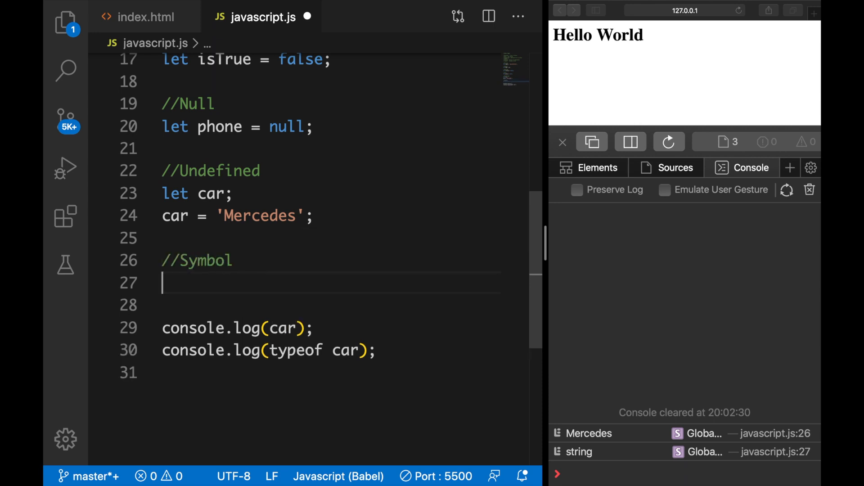
pyautogui.write('let')
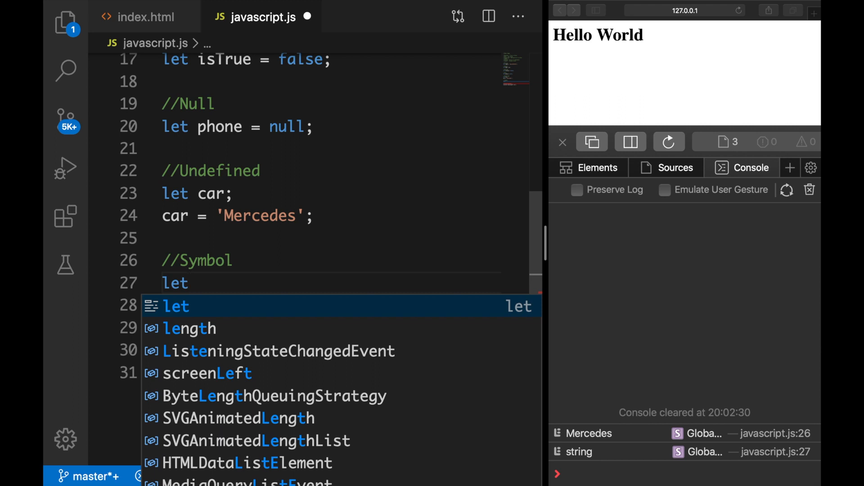
pyautogui.write('symbol =')
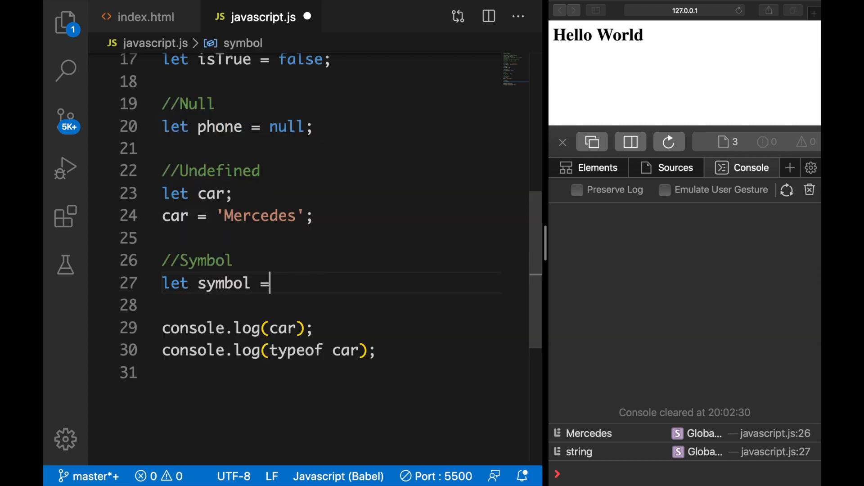
pyautogui.write('S')
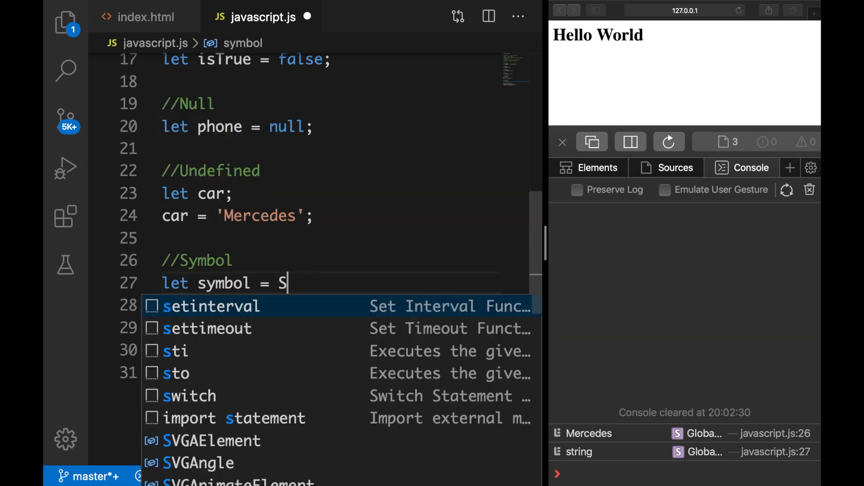
pyautogui.write('ymbol')
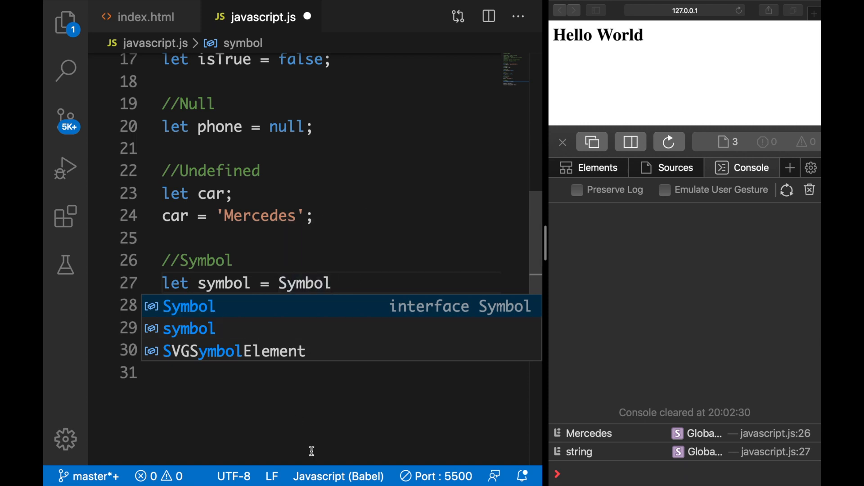
pyautogui.write('();')
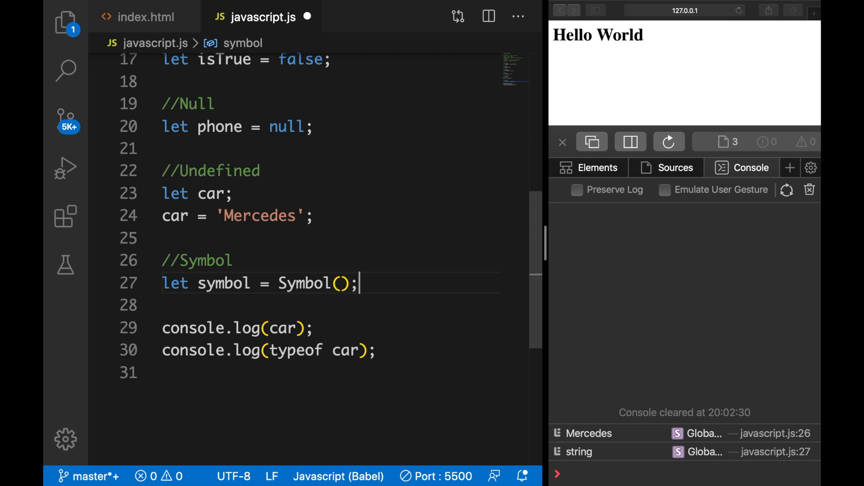
pyautogui.moveTo(316, 387)
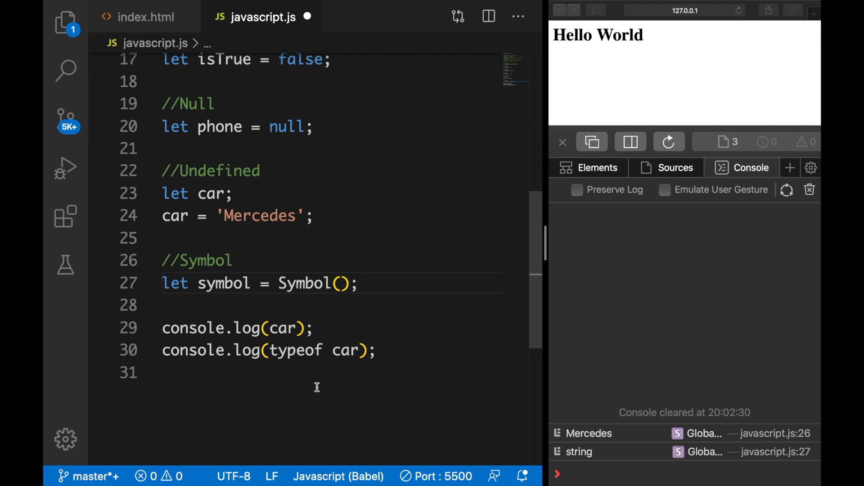
pyautogui.doubleClick(224, 283)
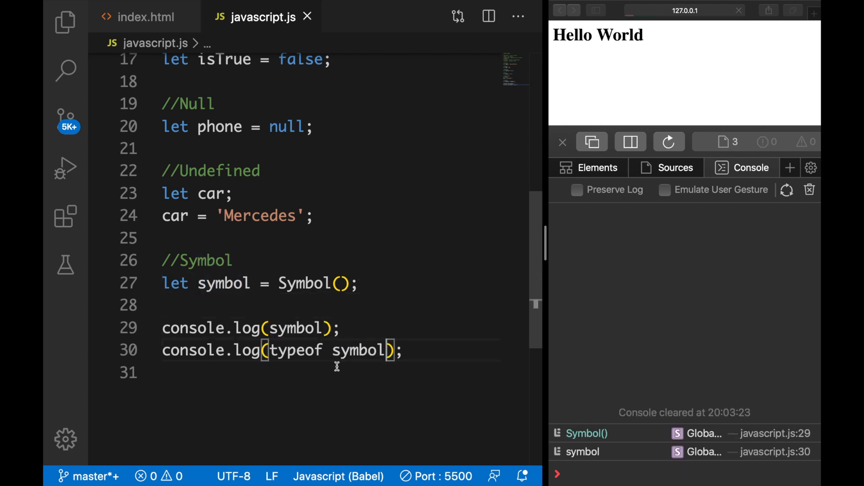
pyautogui.moveTo(584, 441)
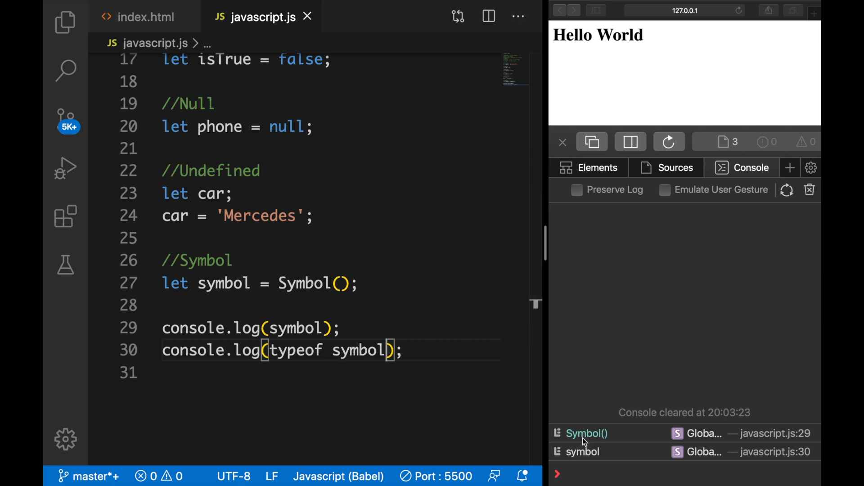
pyautogui.moveTo(576, 454)
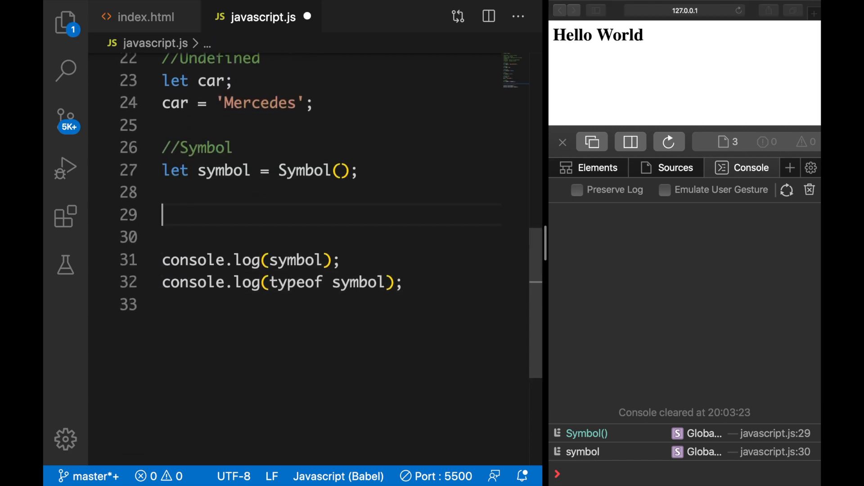
# Add a //REFERENCE TYPES (All object) comment
pyautogui.write('//')
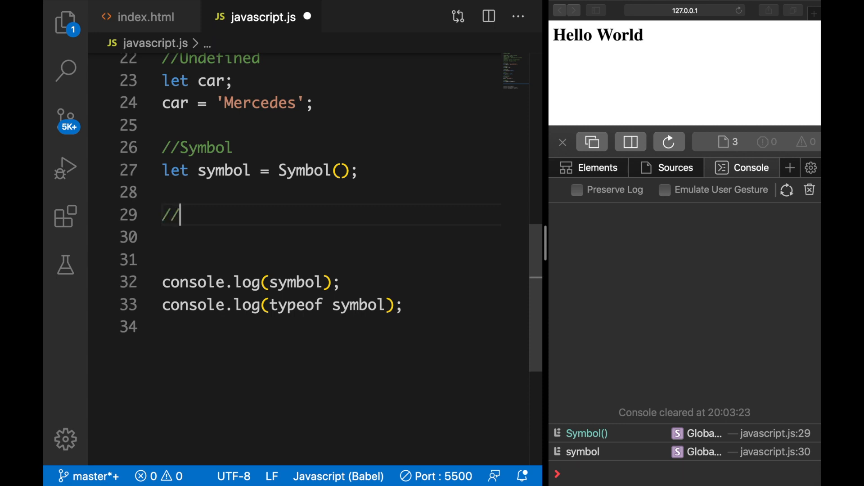
pyautogui.write('REFEREN')
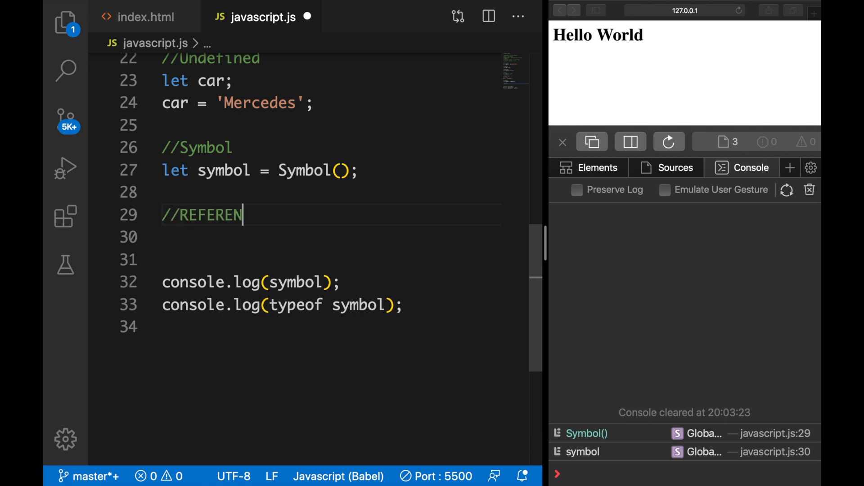
pyautogui.write('CE TYPES (All come back as')
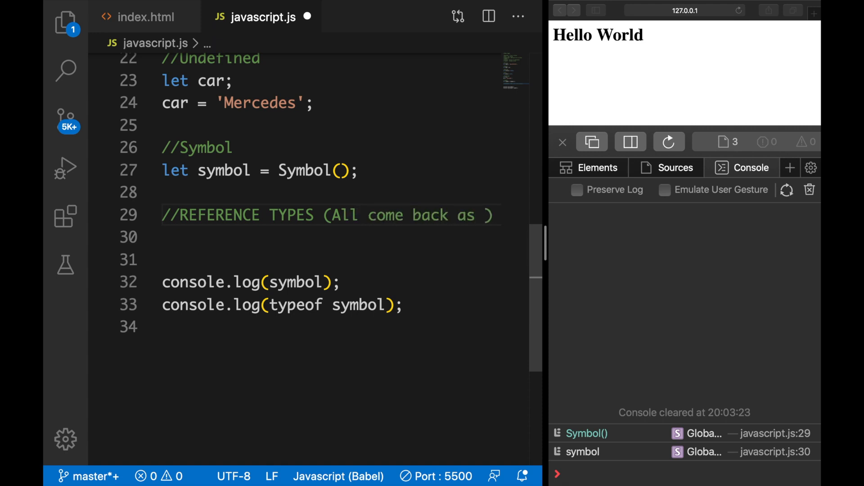
pyautogui.write('object)')
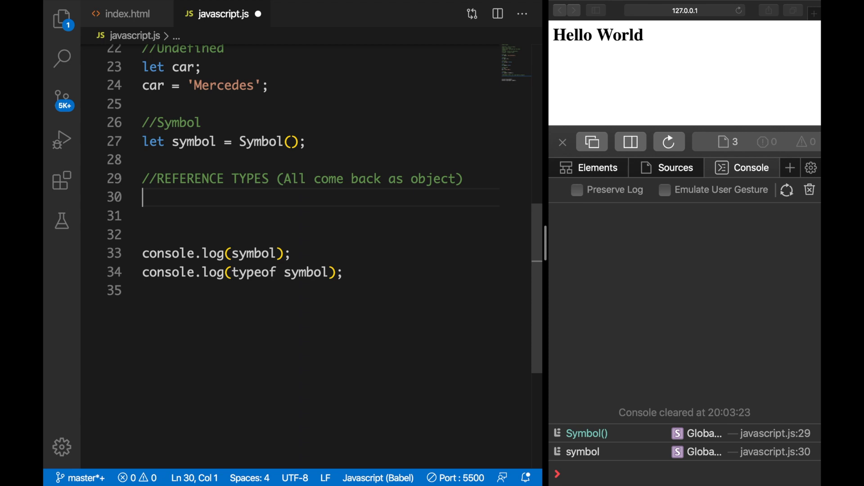
# Declare const cars = ['Volkswagen', 'Audi', 'BMW'] and log cars
pyautogui.write('const')
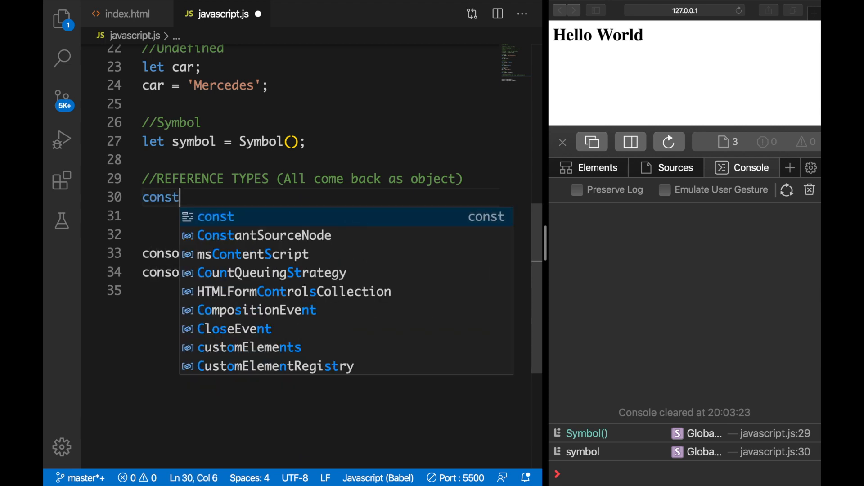
pyautogui.write('cars =')
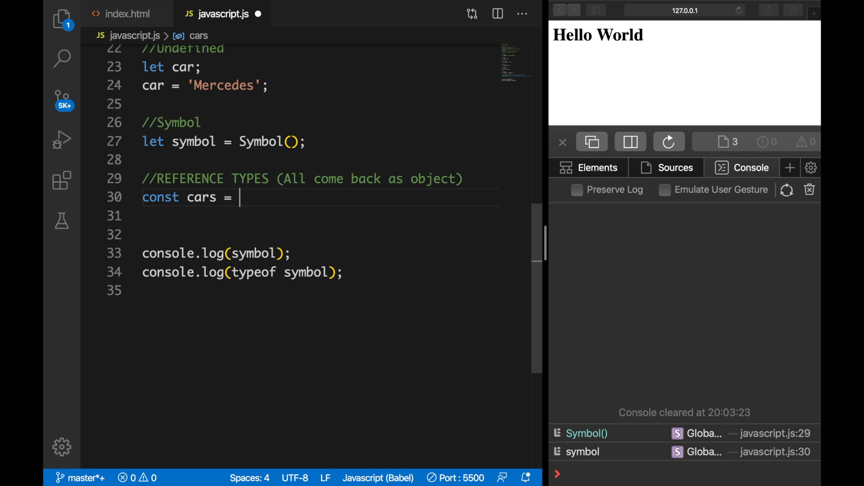
pyautogui.write('[];')
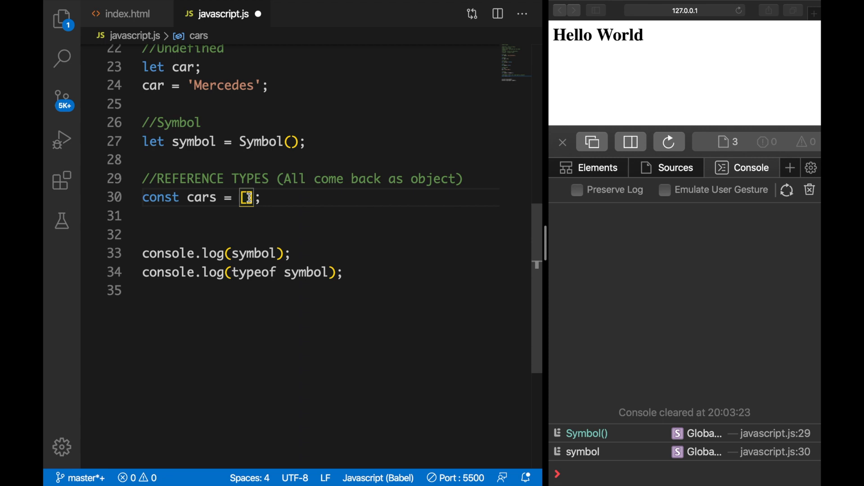
pyautogui.moveTo(349, 224)
pyautogui.write("'")
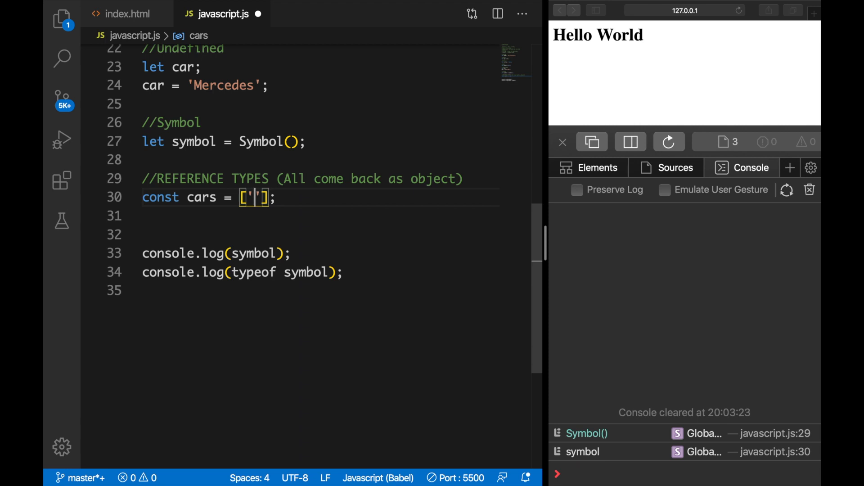
pyautogui.write('Volkswagen')
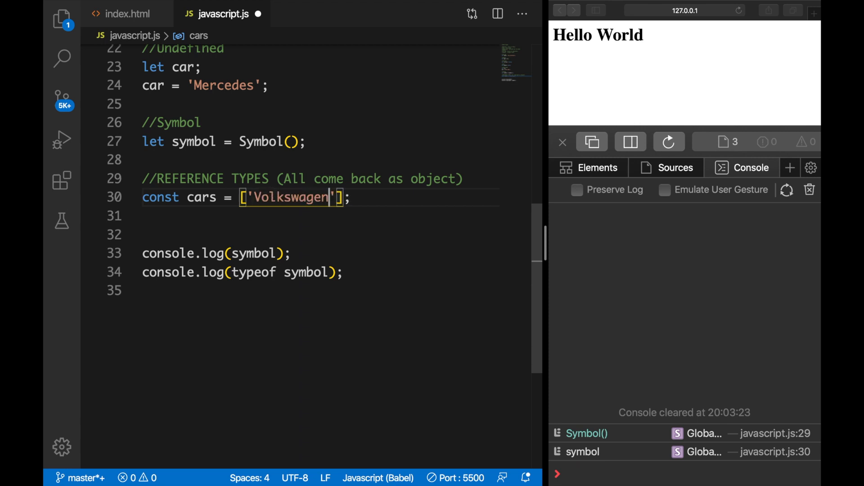
pyautogui.write(", 'A'")
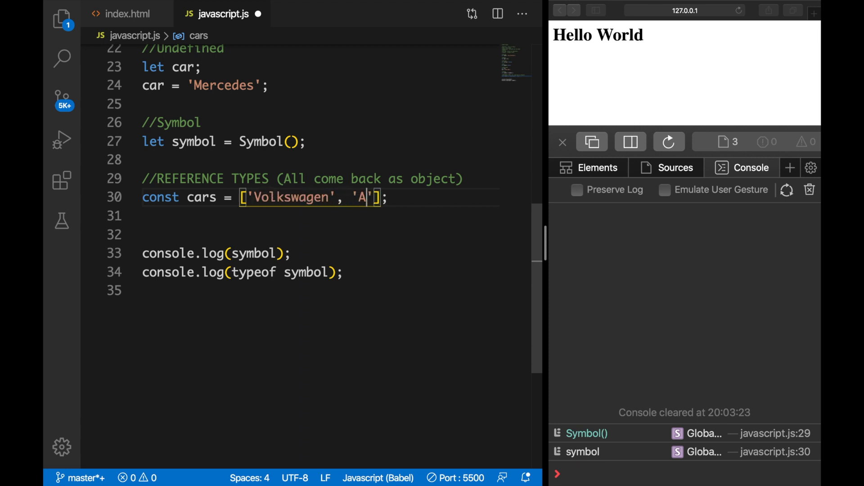
pyautogui.write("udi', 'BMW")
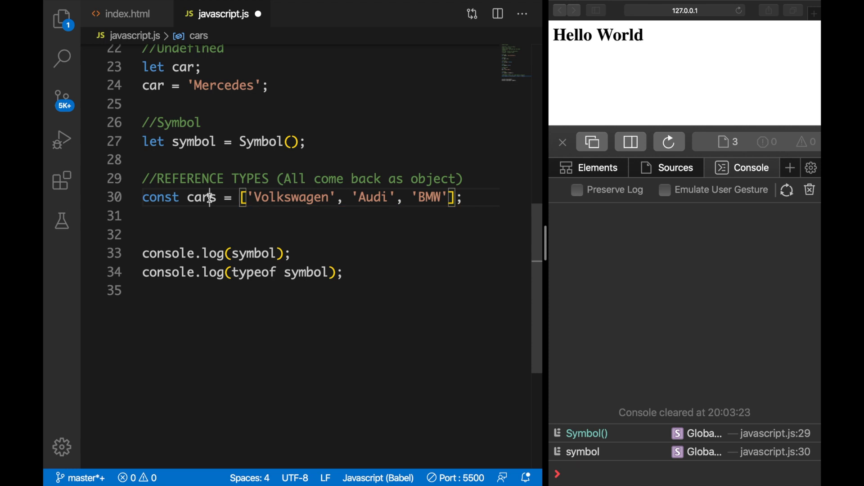
pyautogui.click(259, 253)
pyautogui.write('car')
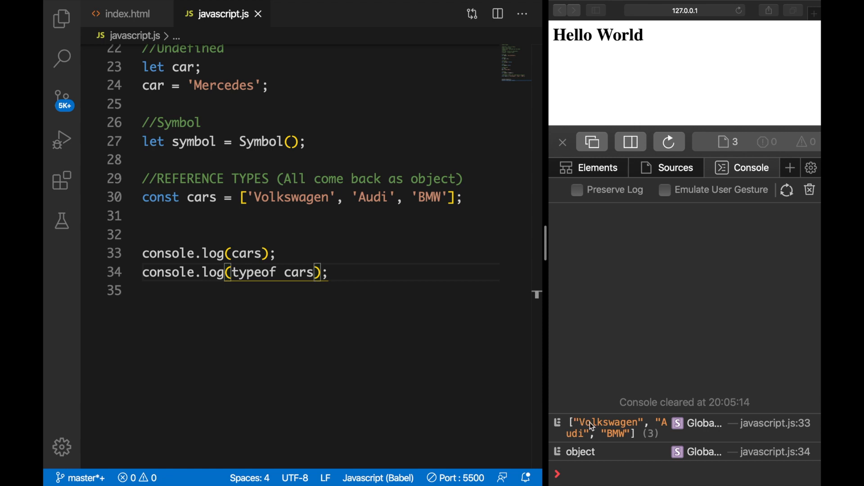
pyautogui.moveTo(623, 443)
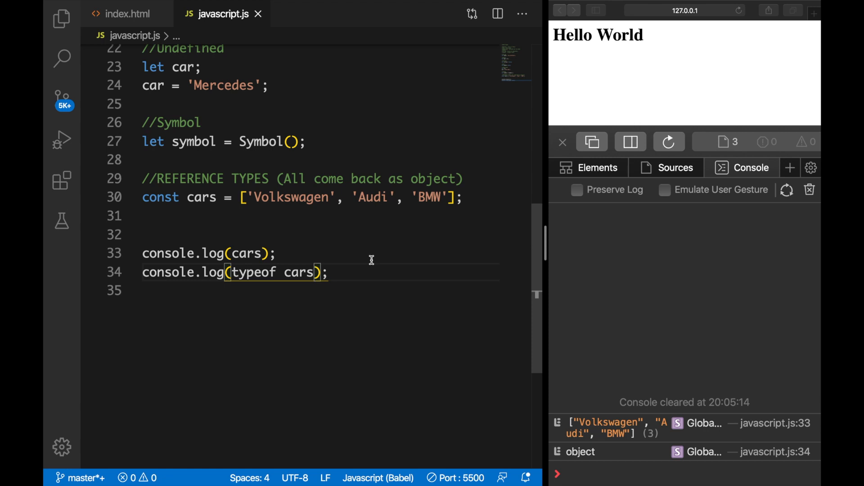
pyautogui.moveTo(146, 199)
pyautogui.write('//')
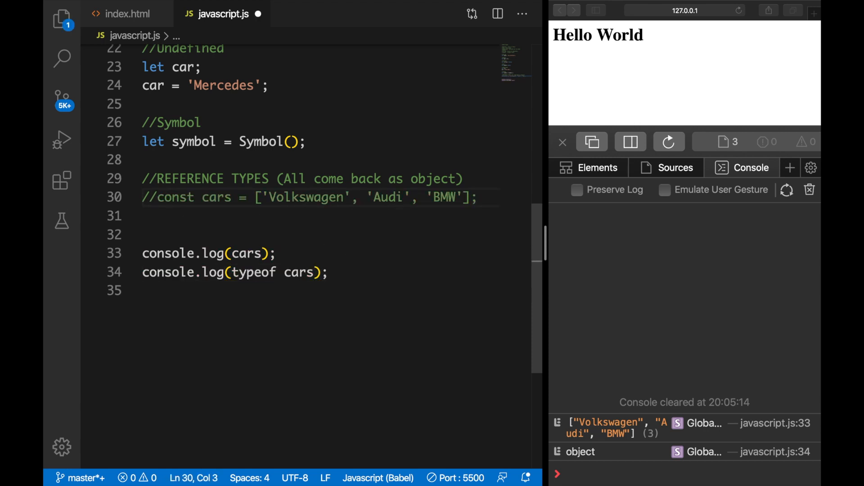
# Redefine cars as new Array('Volkswagen', 'Audi', 'BMW')
pyautogui.write('const')
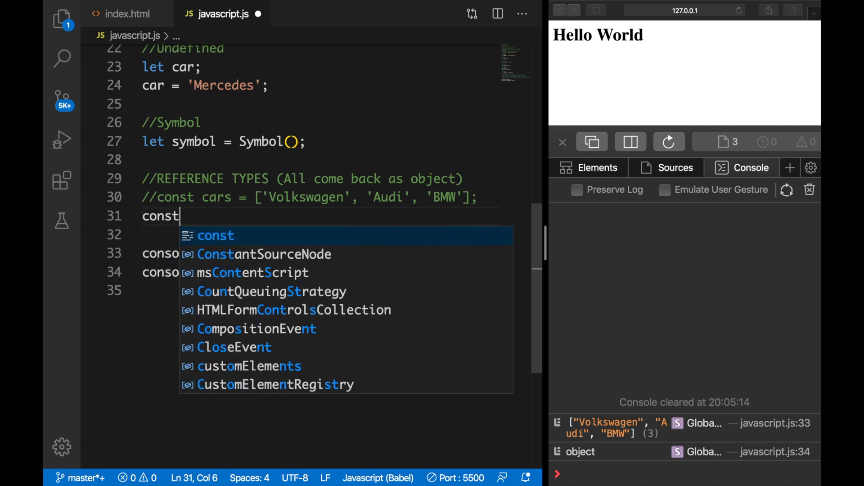
pyautogui.write('cars =')
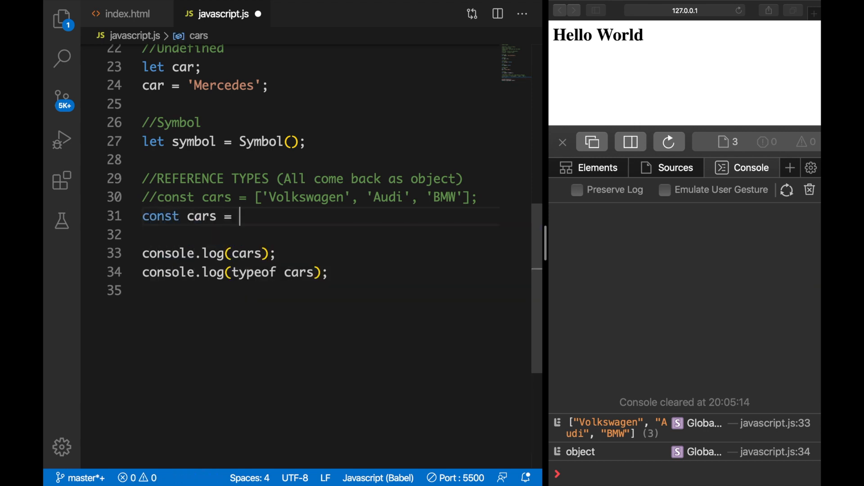
pyautogui.write('new')
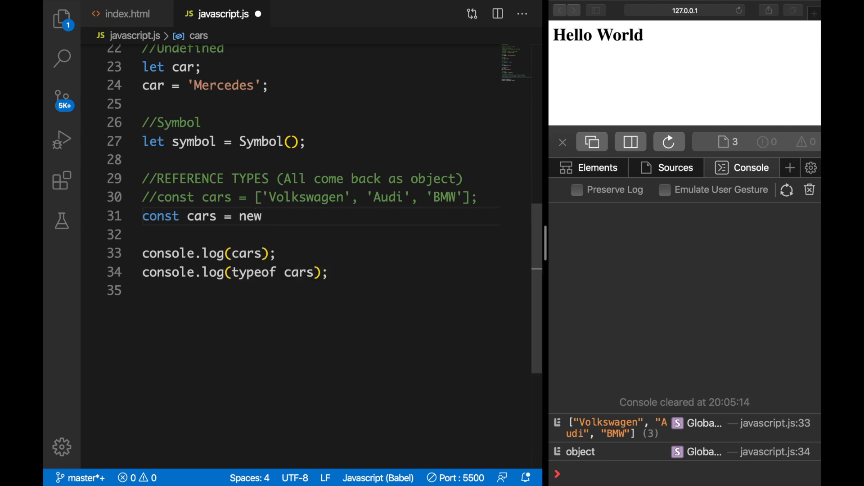
pyautogui.write('Array();')
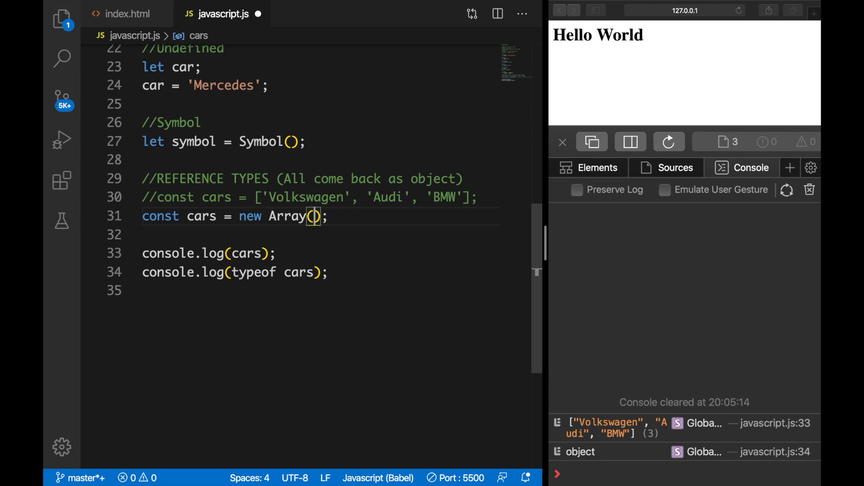
pyautogui.write("'Vo'")
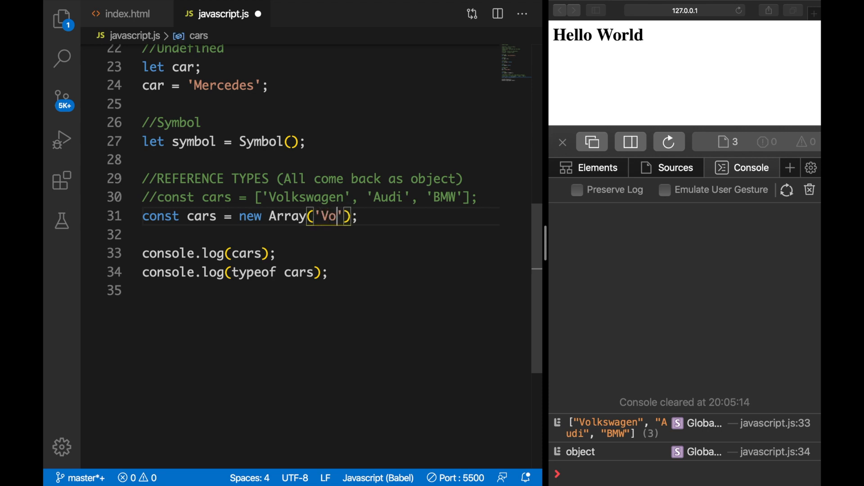
pyautogui.write("lkswagen',")
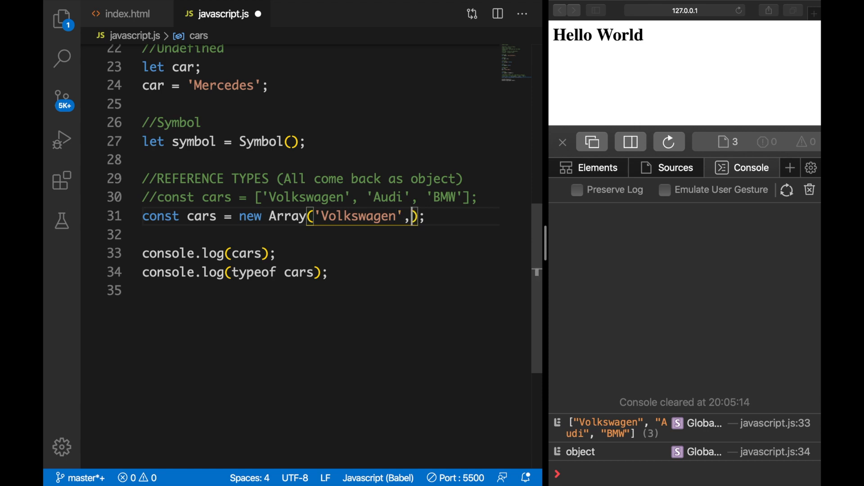
pyautogui.write("'Audi'")
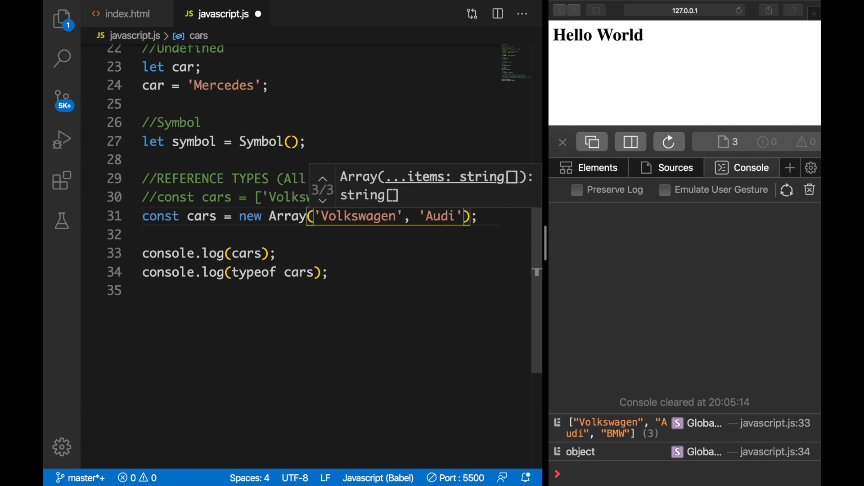
pyautogui.write(", 'BMW'")
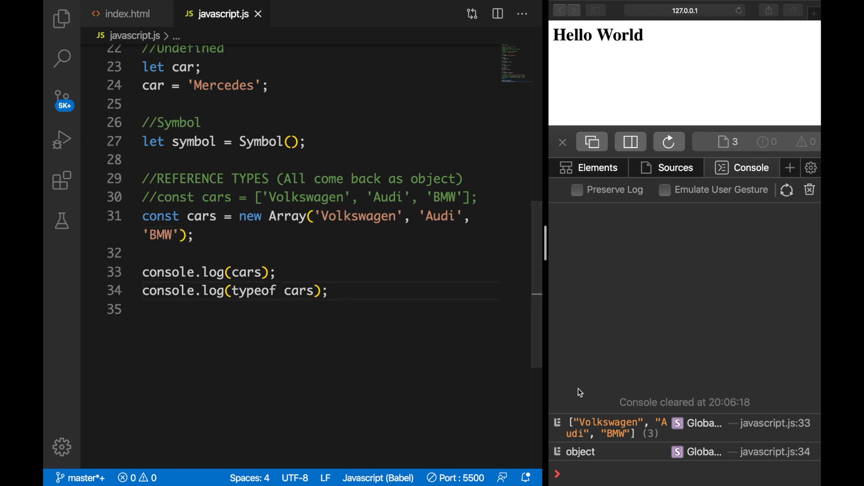
pyautogui.click(328, 290)
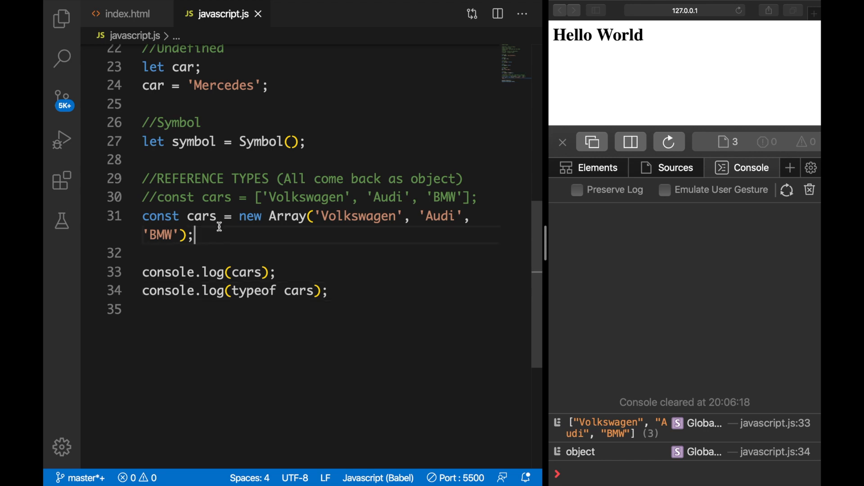
# Add an //Object Literal comment and declare var personalInformation as an empty object
pyautogui.write('//Ob')
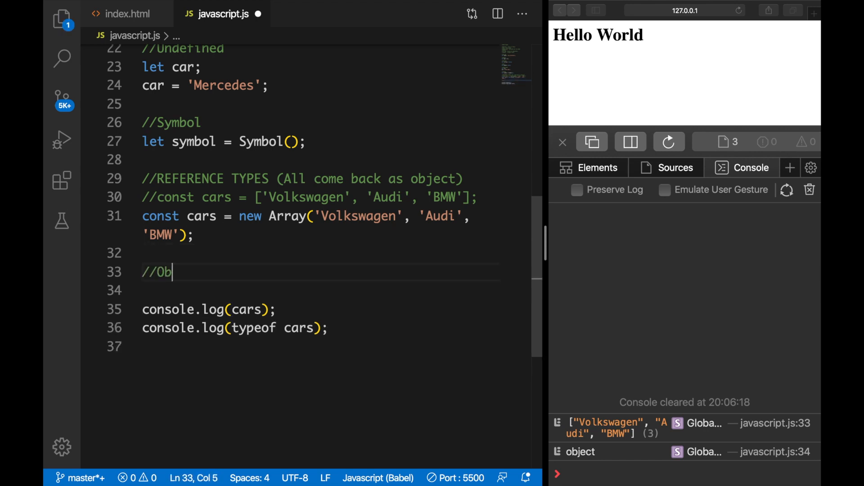
pyautogui.write('ject Literal')
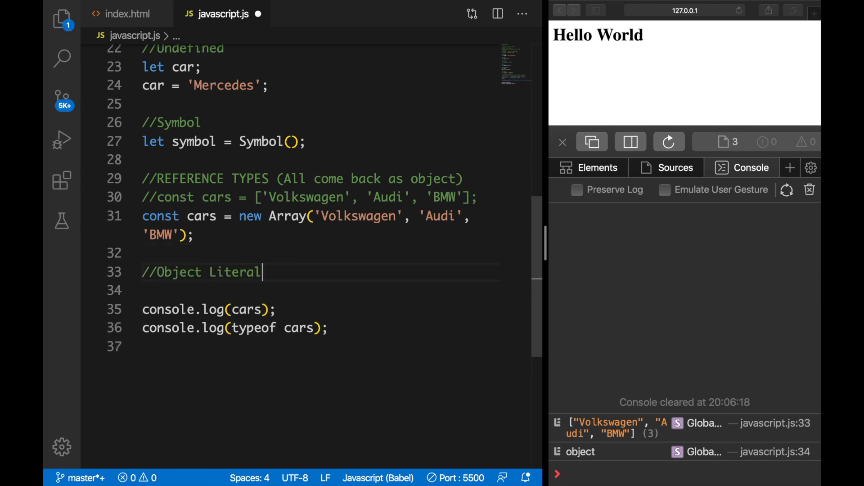
pyautogui.press('Enter')
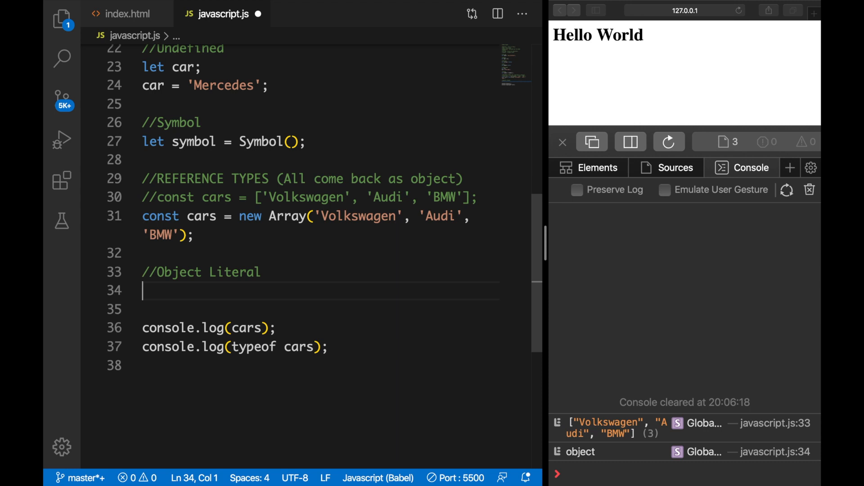
pyautogui.write('var personalInfo')
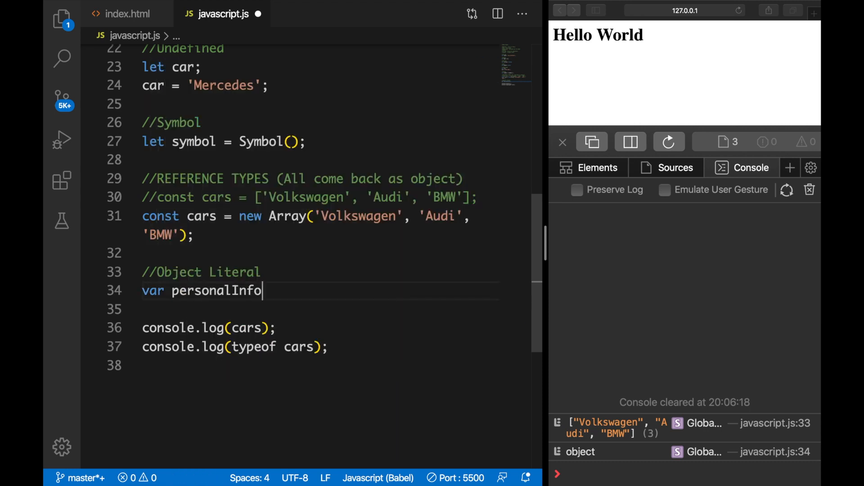
pyautogui.write('rmation =')
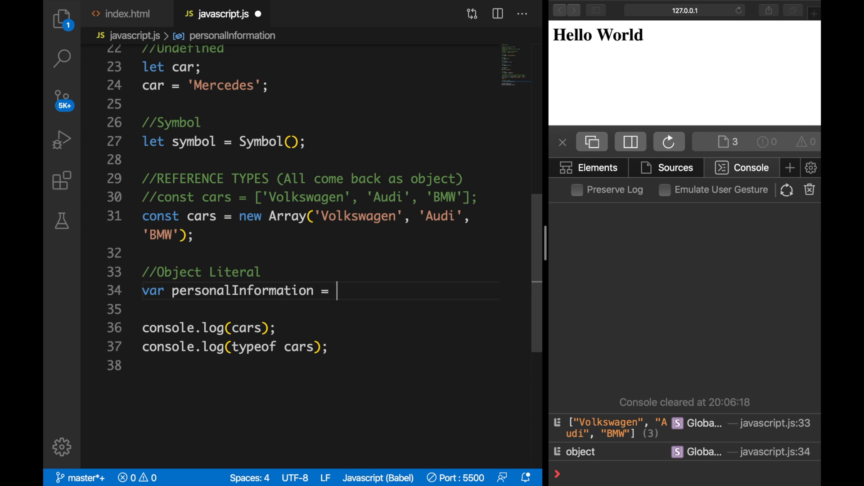
pyautogui.write('{};')
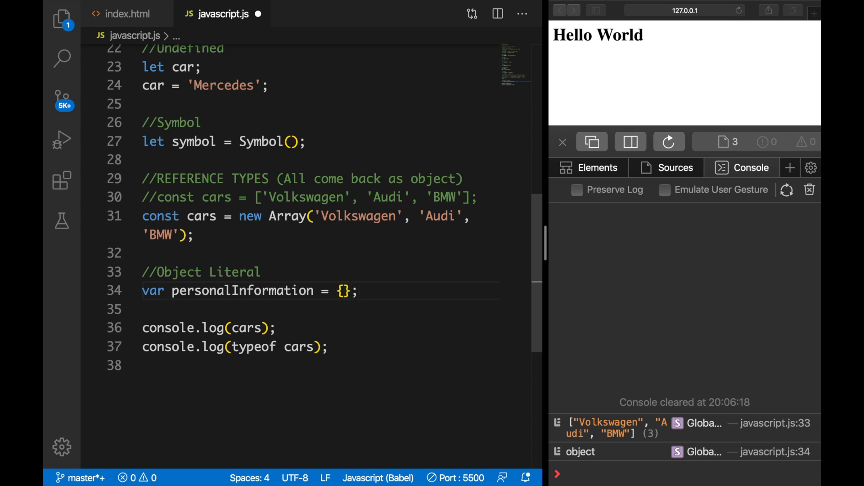
pyautogui.click(342, 291)
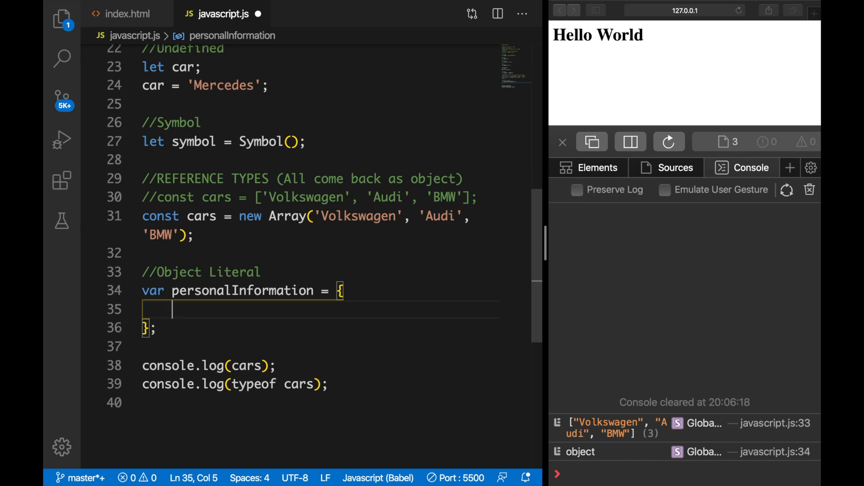
# Give personalInformation city 'Amsterdam' and state 'NH', and log it instead of cars
pyautogui.write('city:')
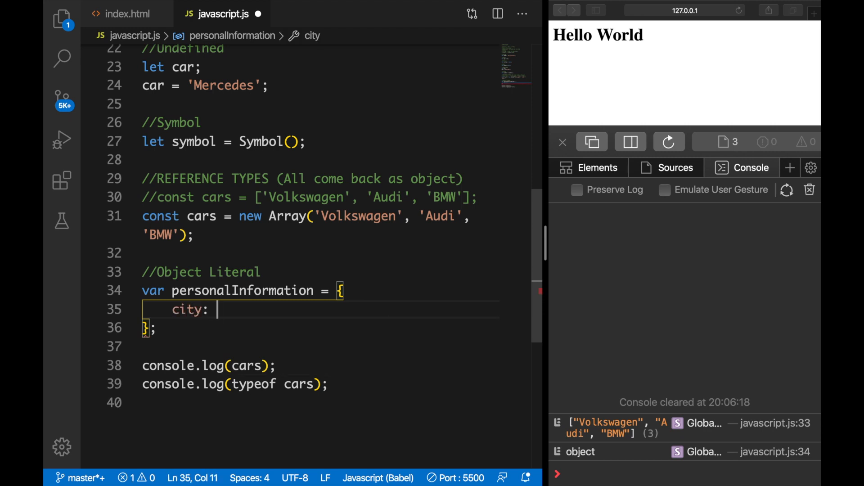
pyautogui.write("''")
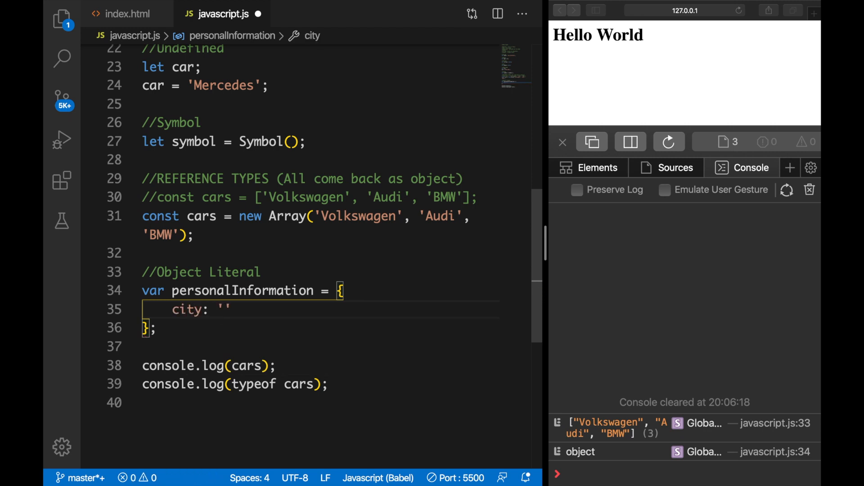
pyautogui.write('Amsterdam')
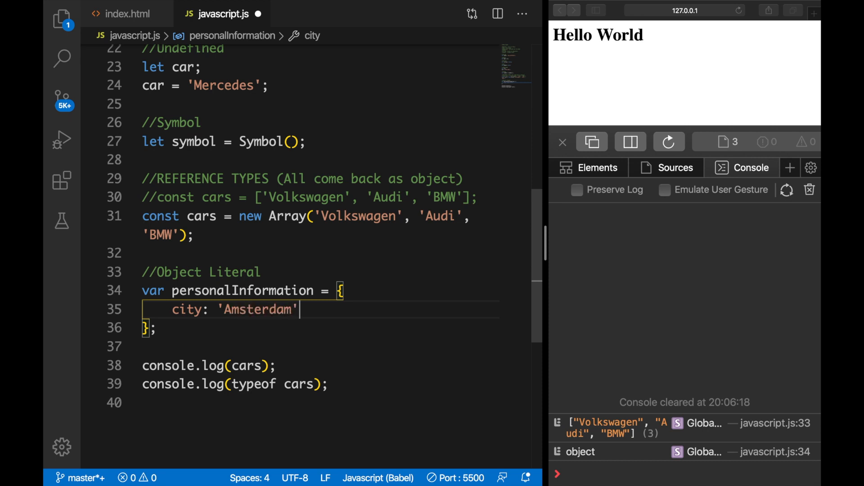
pyautogui.write('state:')
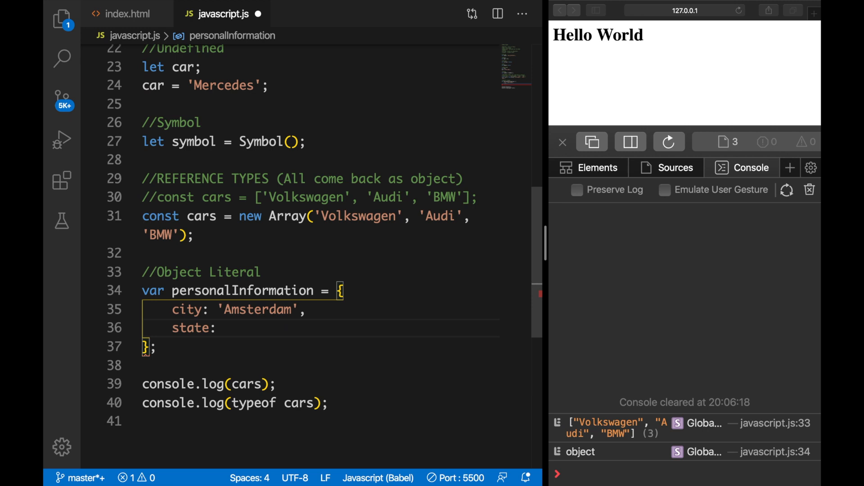
pyautogui.write("'N'")
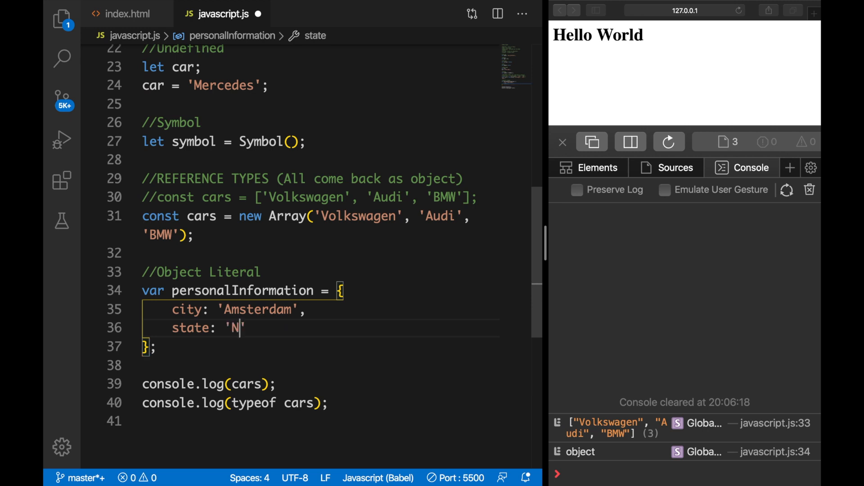
pyautogui.write('H')
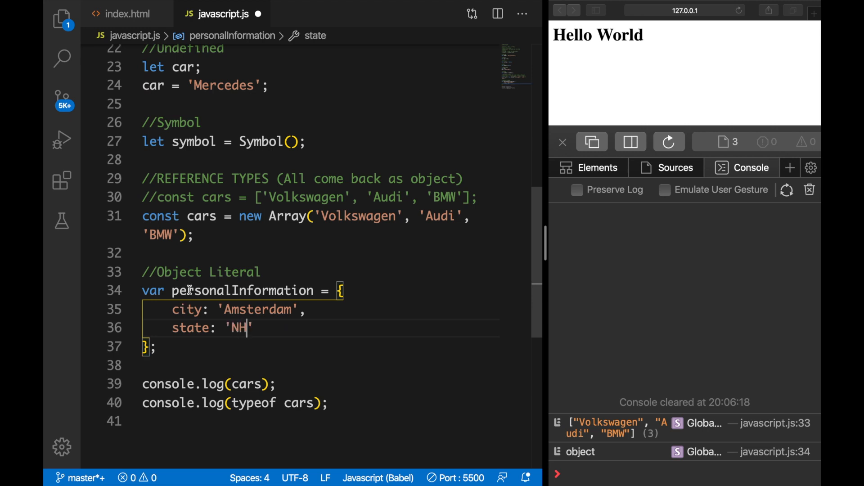
pyautogui.doubleClick(246, 383)
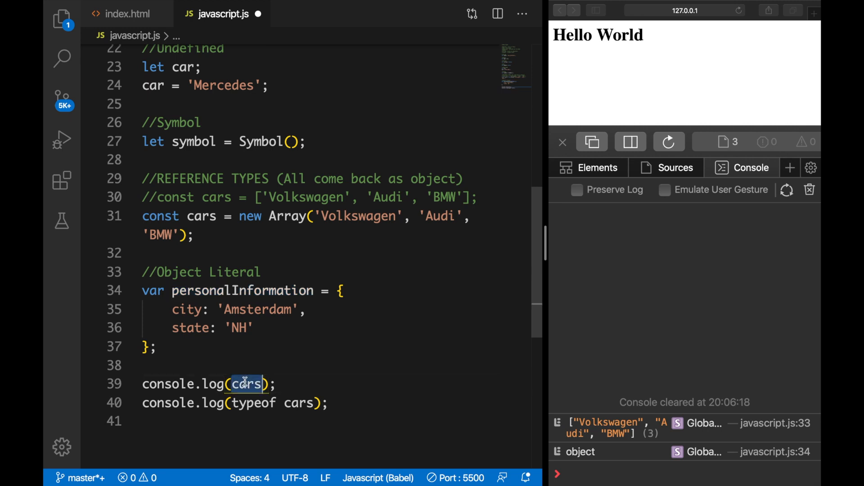
pyautogui.write('personalInformation')
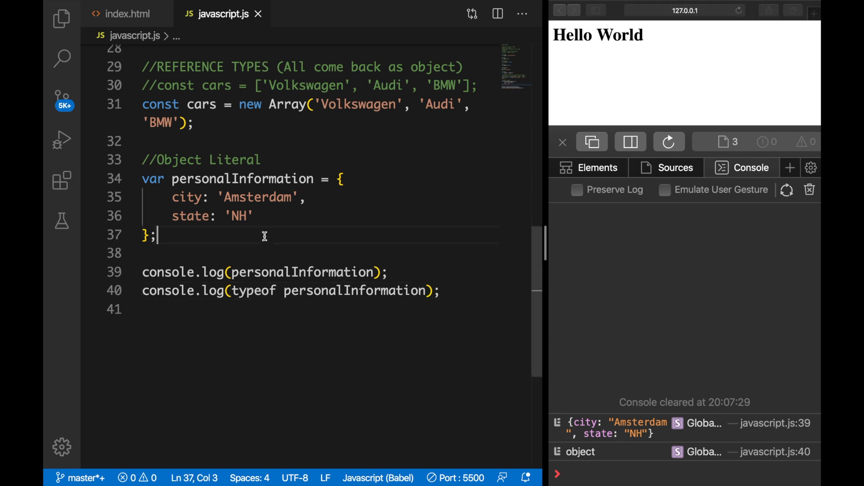
# Add a //Date comment declaring const today = new Date(); and select personalInformation in the log
pyautogui.write('//')
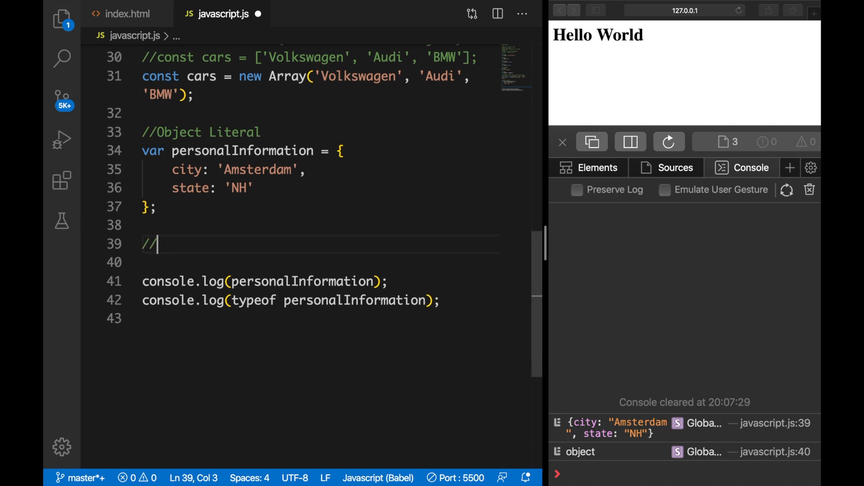
pyautogui.write('Date')
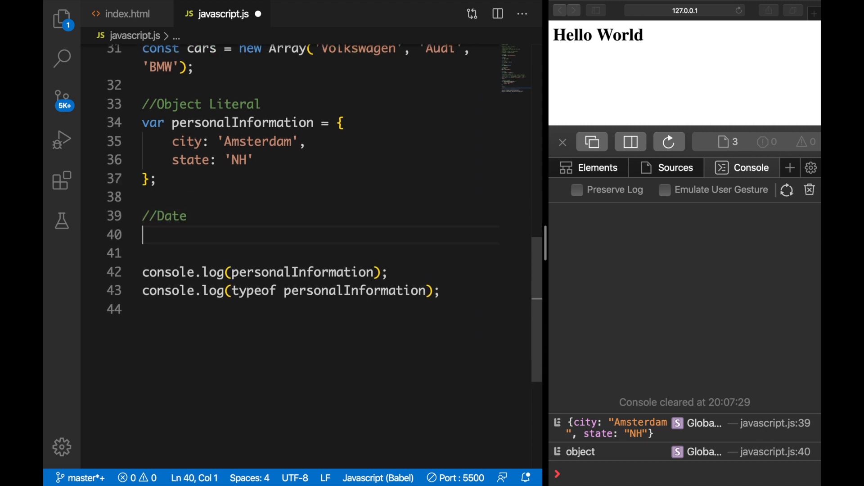
pyautogui.write('const today =')
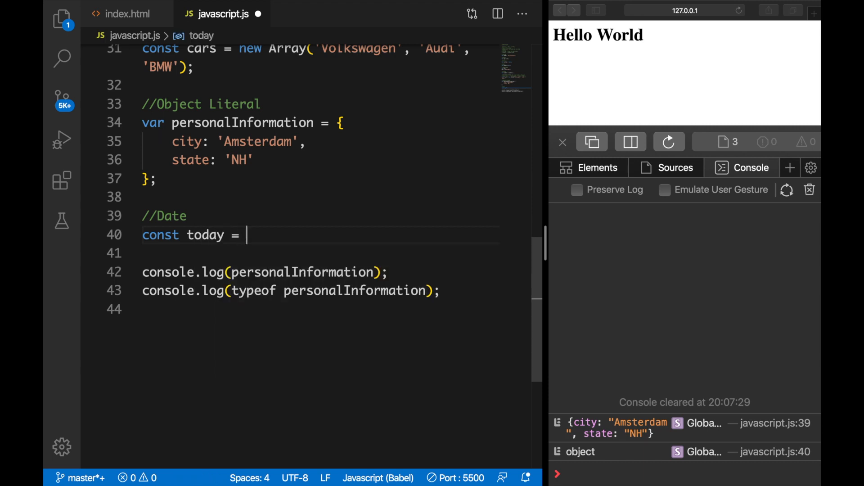
pyautogui.write('new')
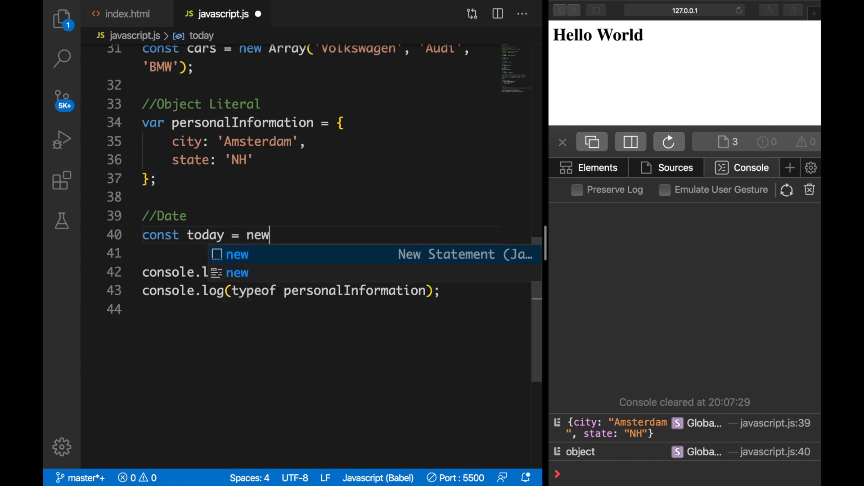
pyautogui.write('Date')
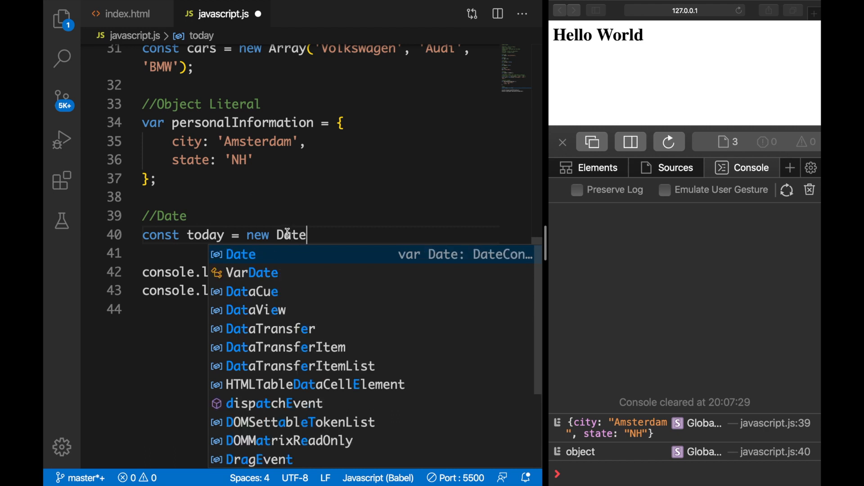
pyautogui.write('();')
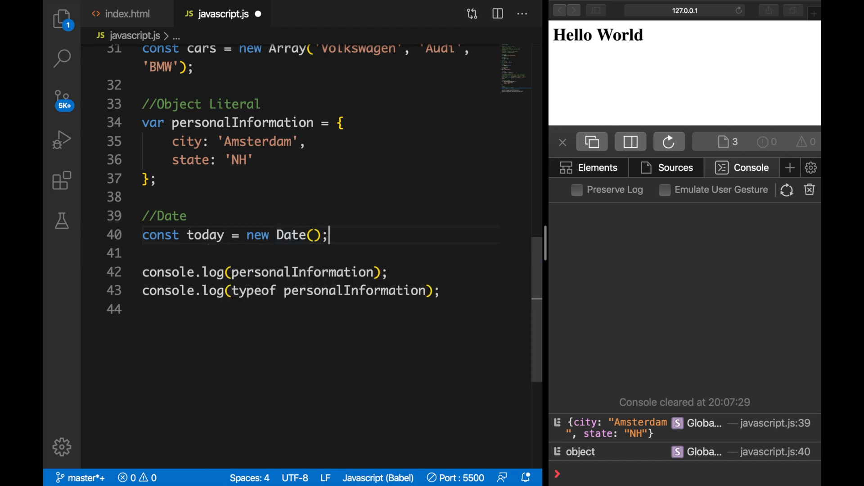
pyautogui.doubleClick(205, 235)
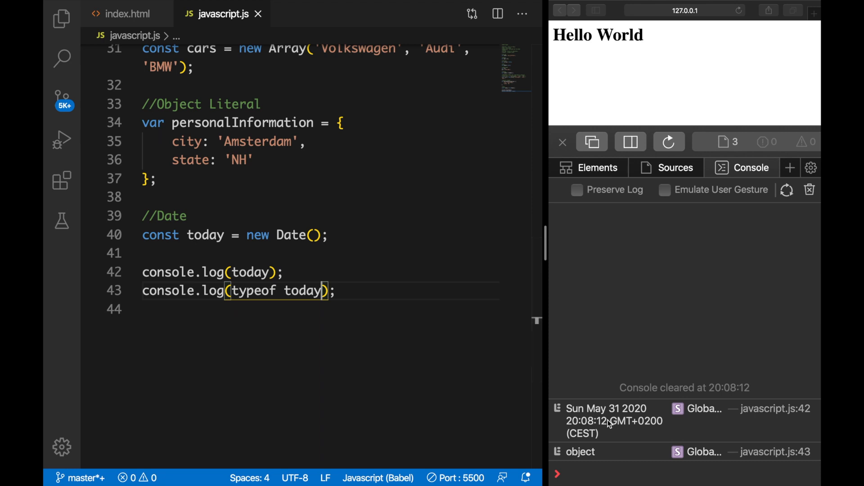
pyautogui.moveTo(603, 445)
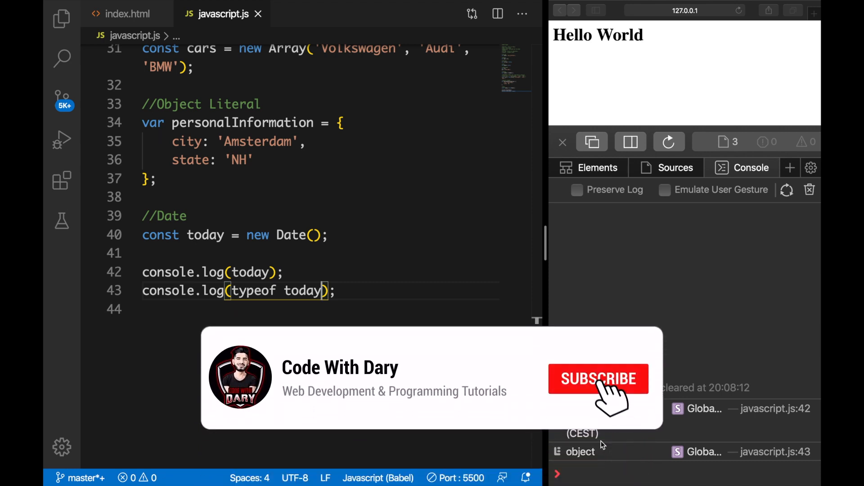
pyautogui.click(598, 379)
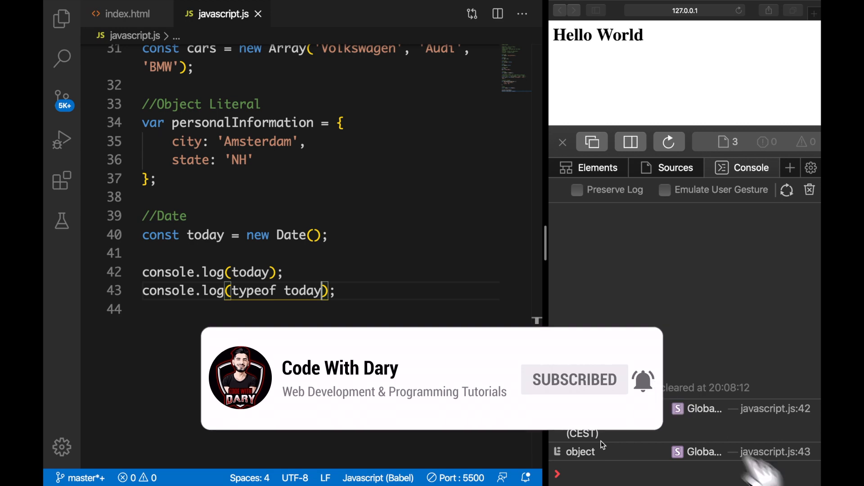